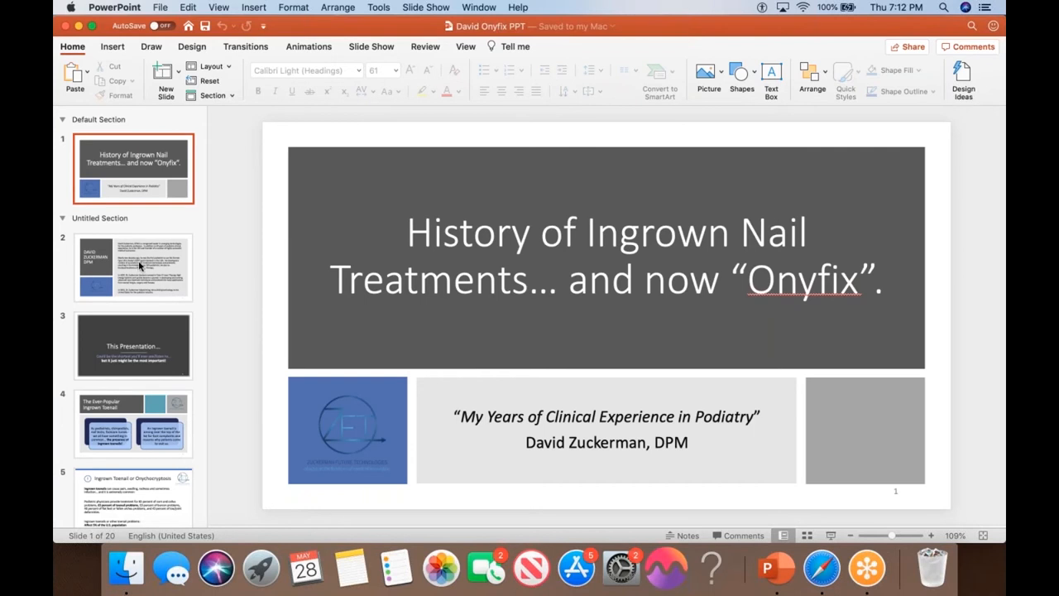
Step: Show slide 2, the David Zuckerman DPM biography
click(132, 267)
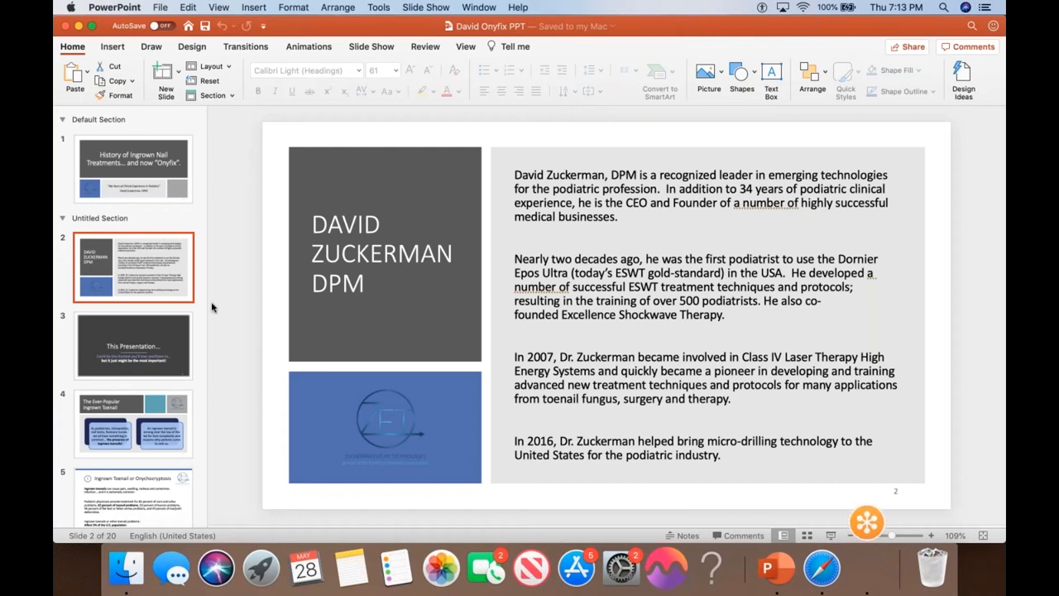
Step: Show slide 3, the dark "This Presentation…" teaser
click(133, 346)
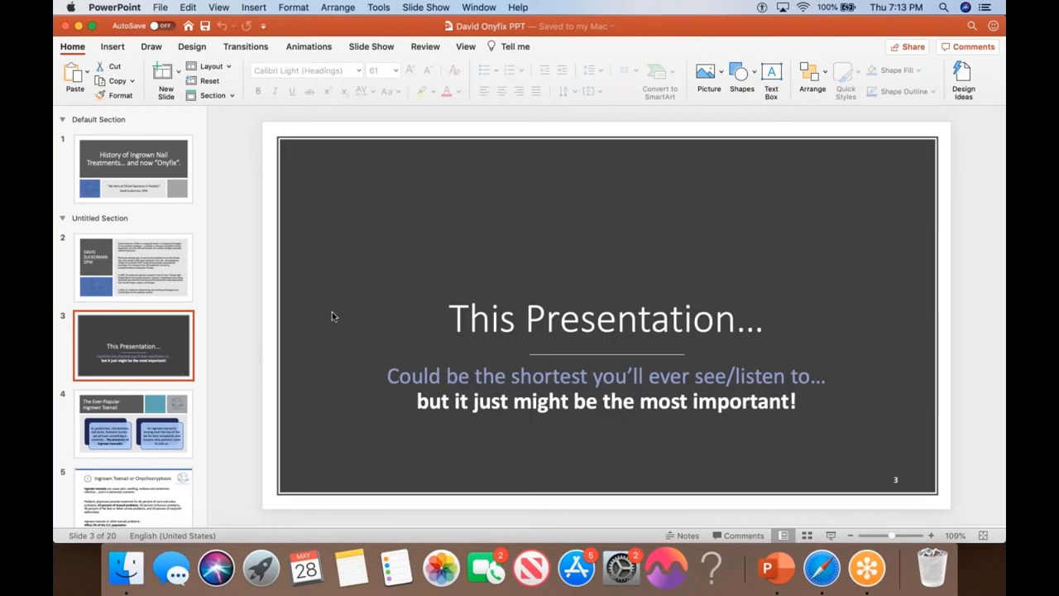
mouse_move(342, 263)
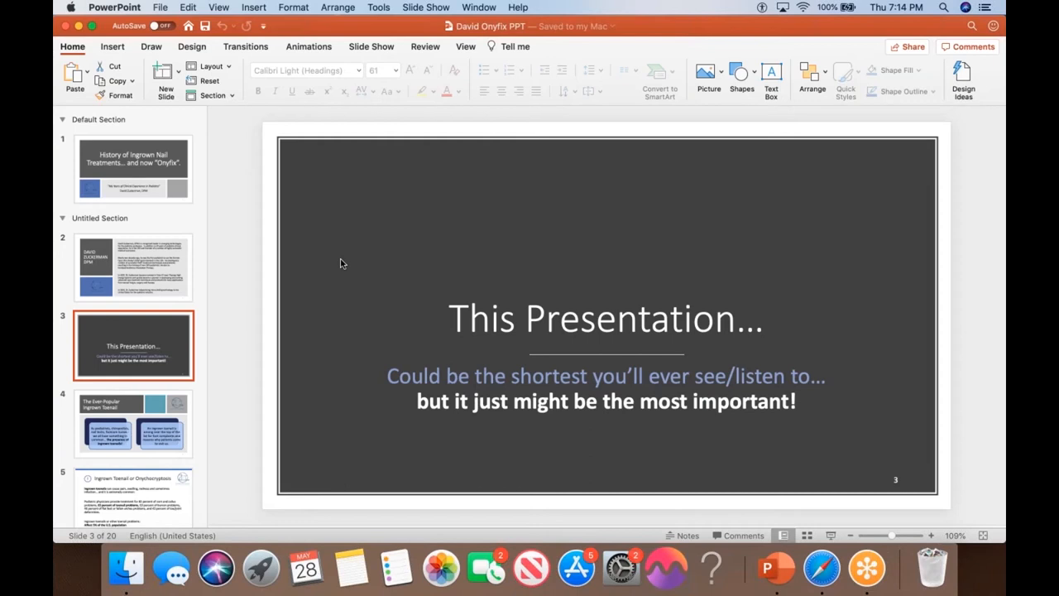
mouse_move(287, 276)
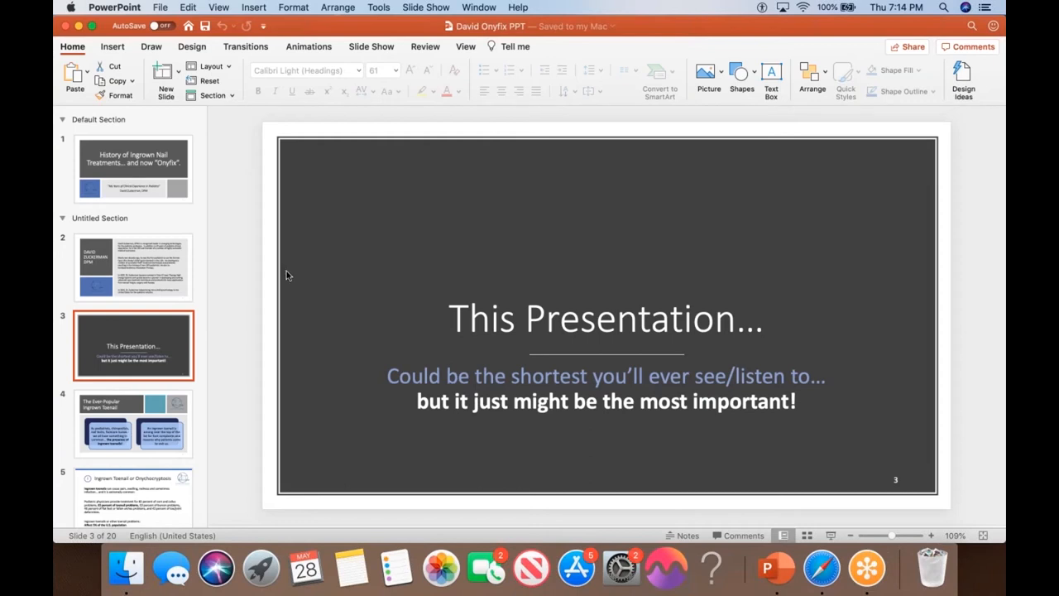
mouse_move(162, 406)
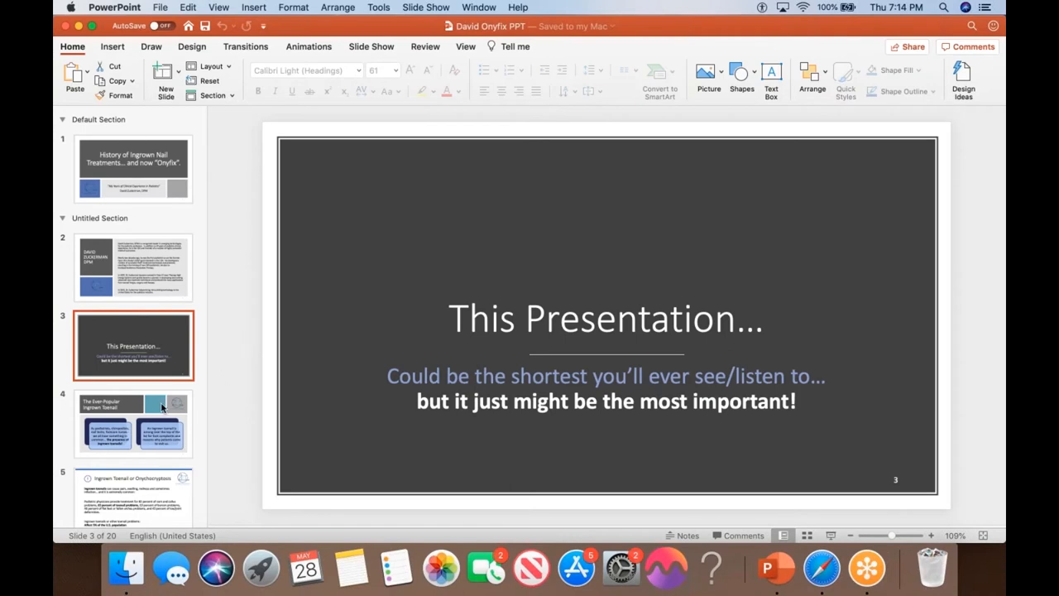
Step: Show slide 4, "The Ever-Popular Ingrown Toenail"
click(133, 423)
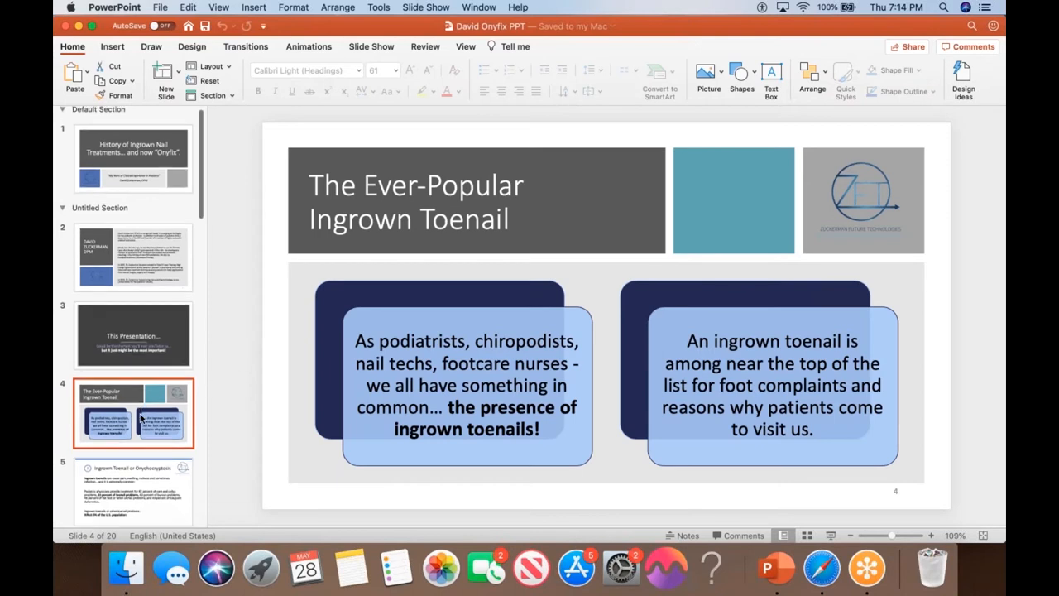
mouse_move(140, 416)
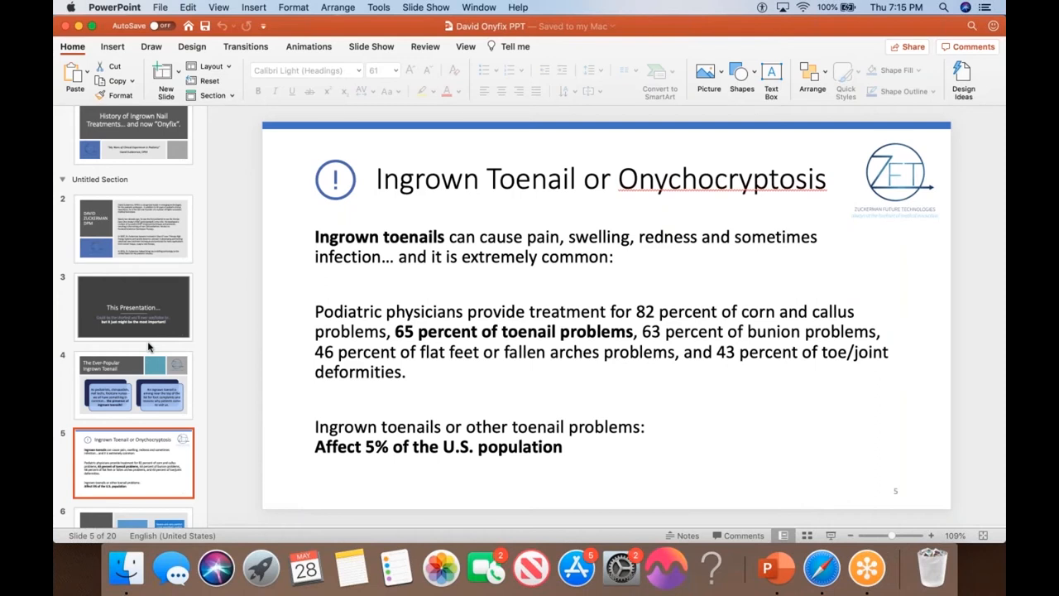
scroll(down, 3)
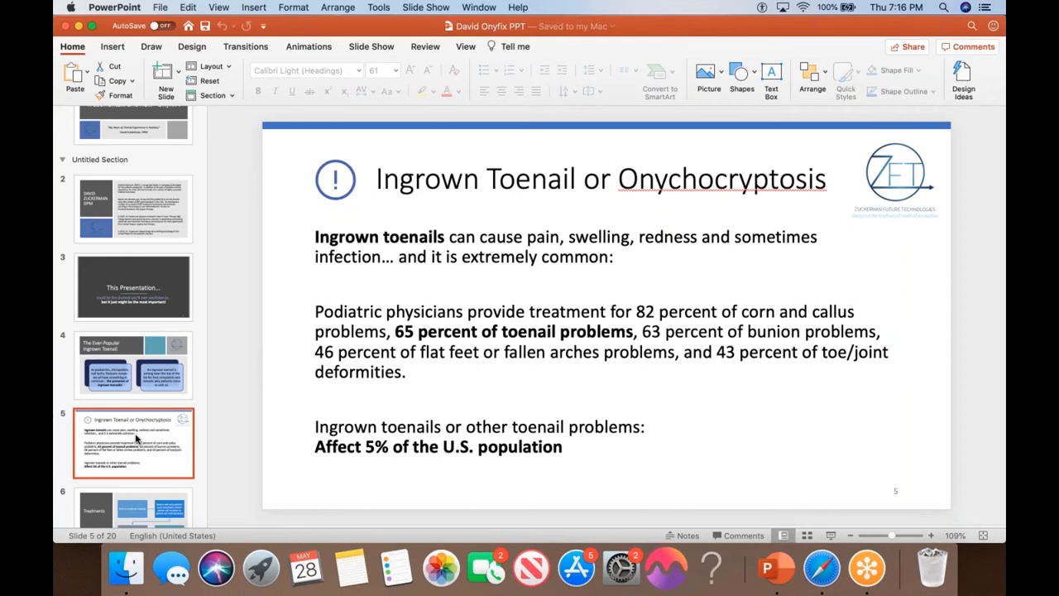
scroll(up, 3)
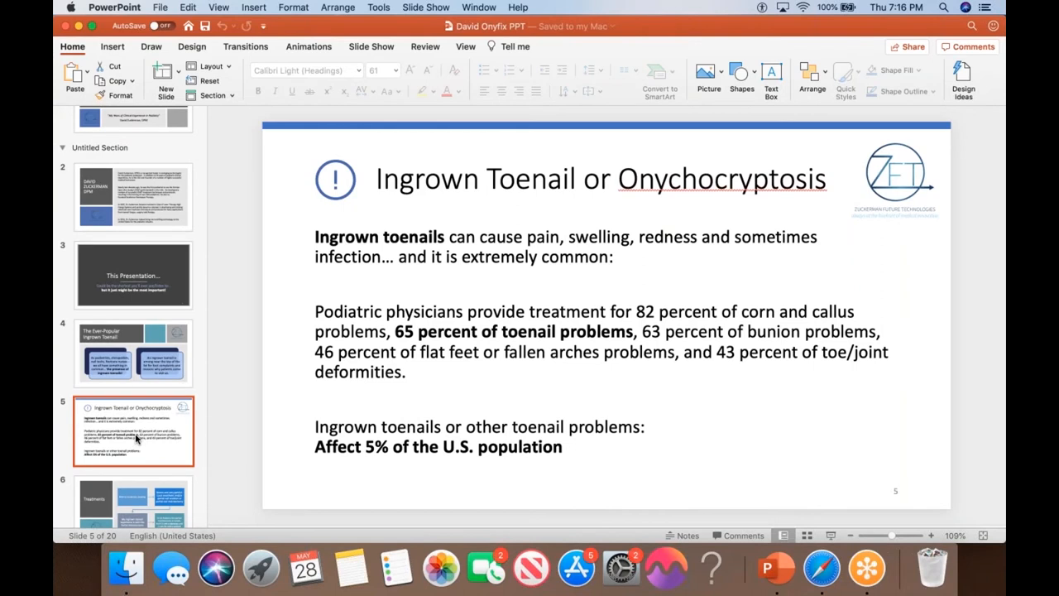
mouse_move(134, 431)
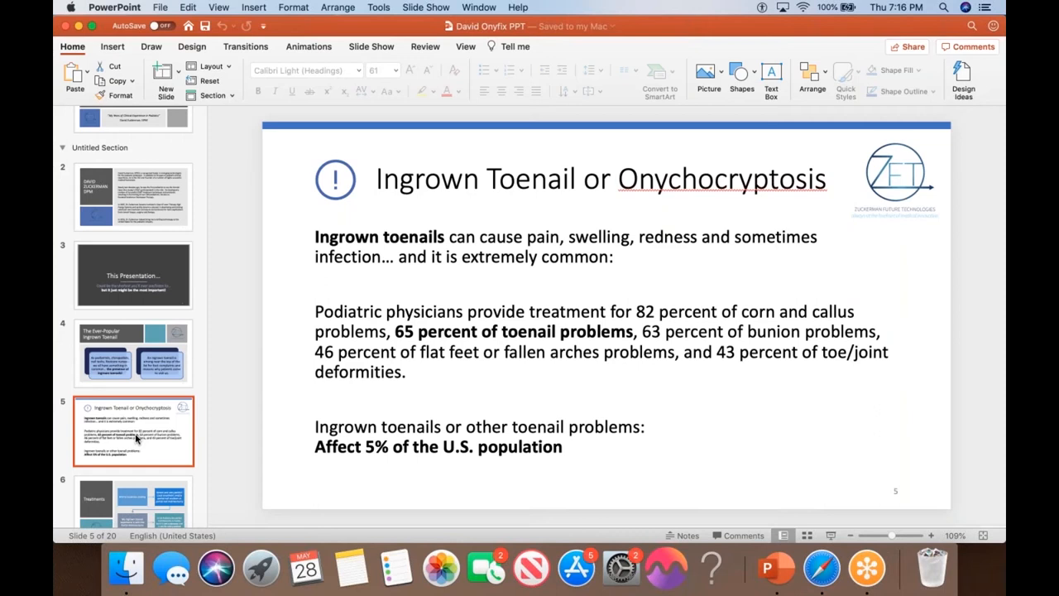
mouse_move(138, 476)
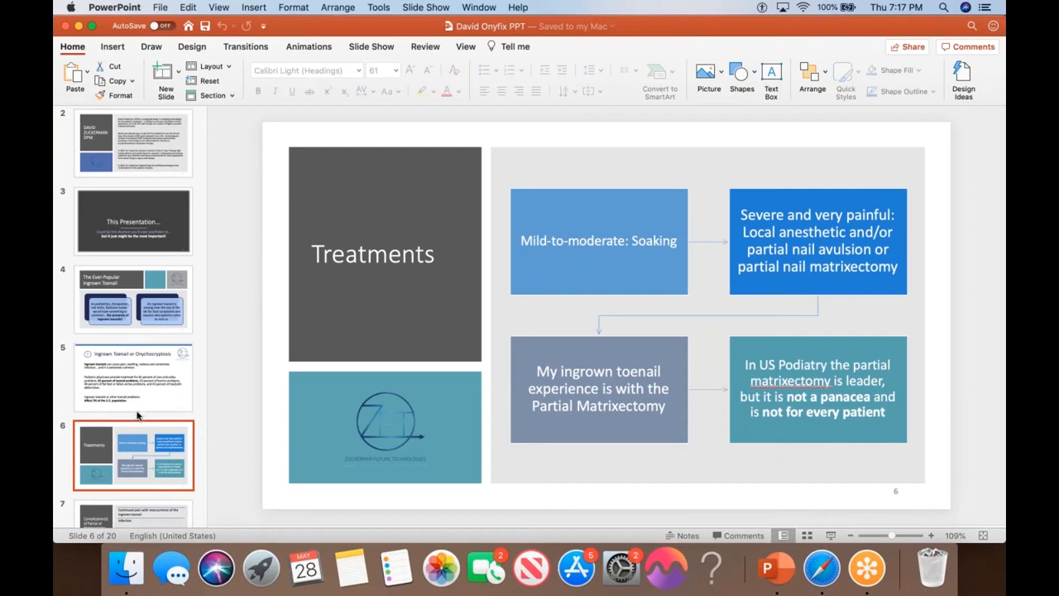
Step: Scroll the thumbnail pane down toward slide 6, the Treatments flowchart
scroll(down, 3)
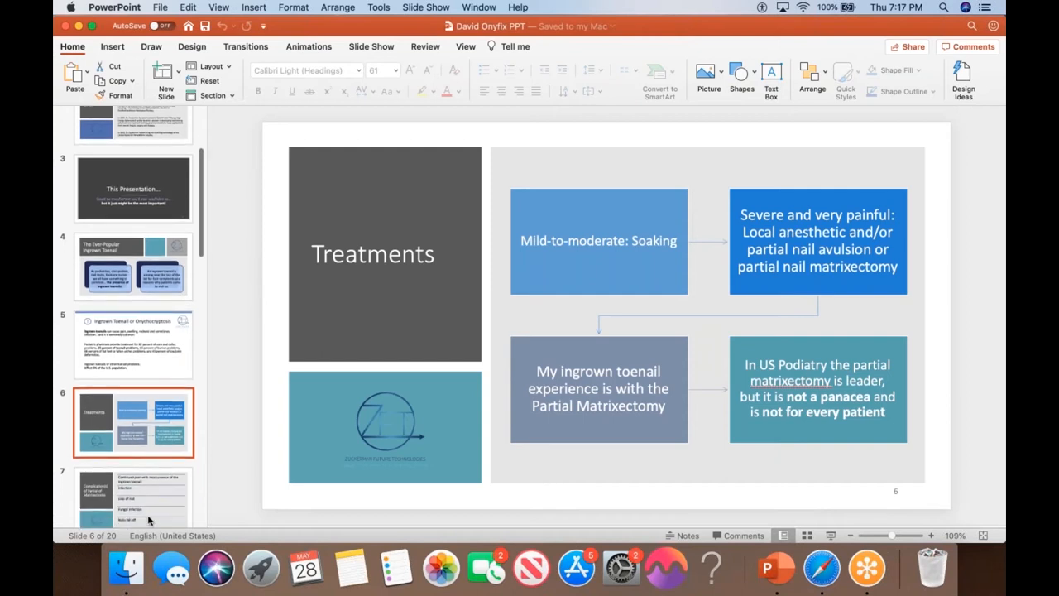
Step: Show slide 7, complications of partial matrixectomy, and scroll the thumbnails onward
click(132, 496)
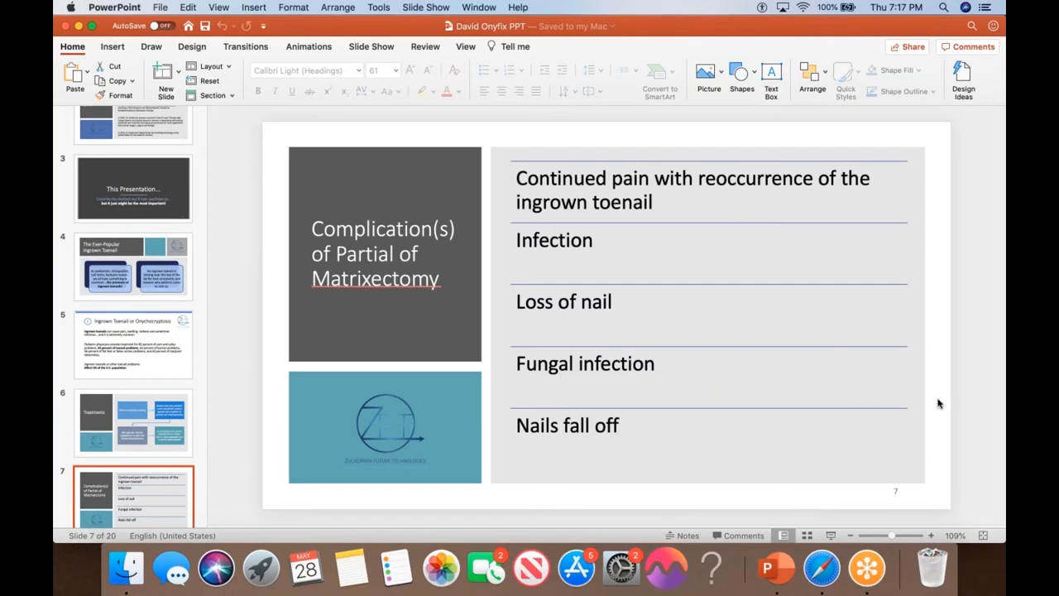
mouse_move(967, 382)
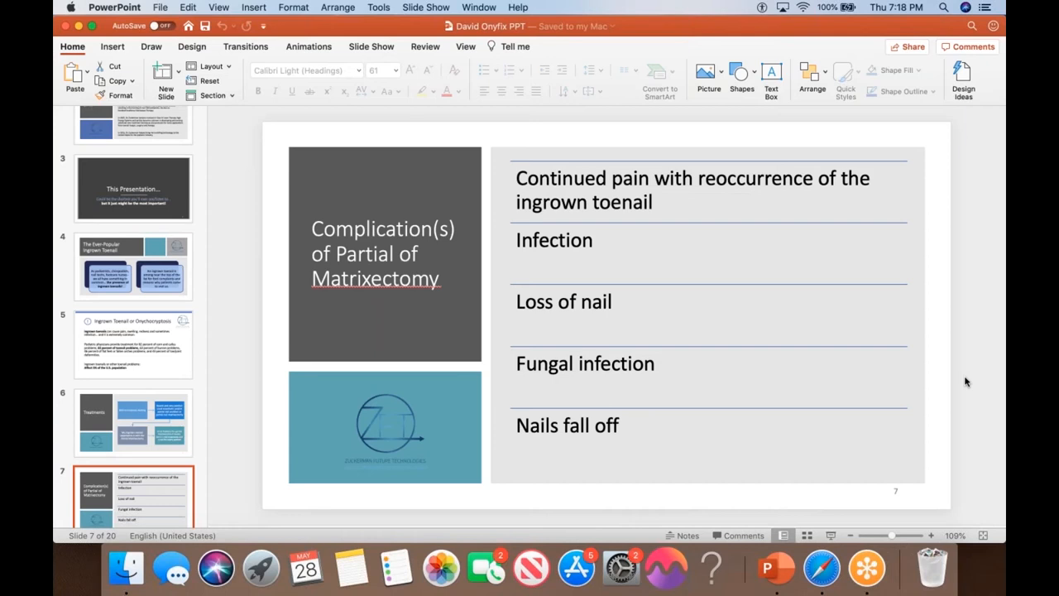
mouse_move(229, 449)
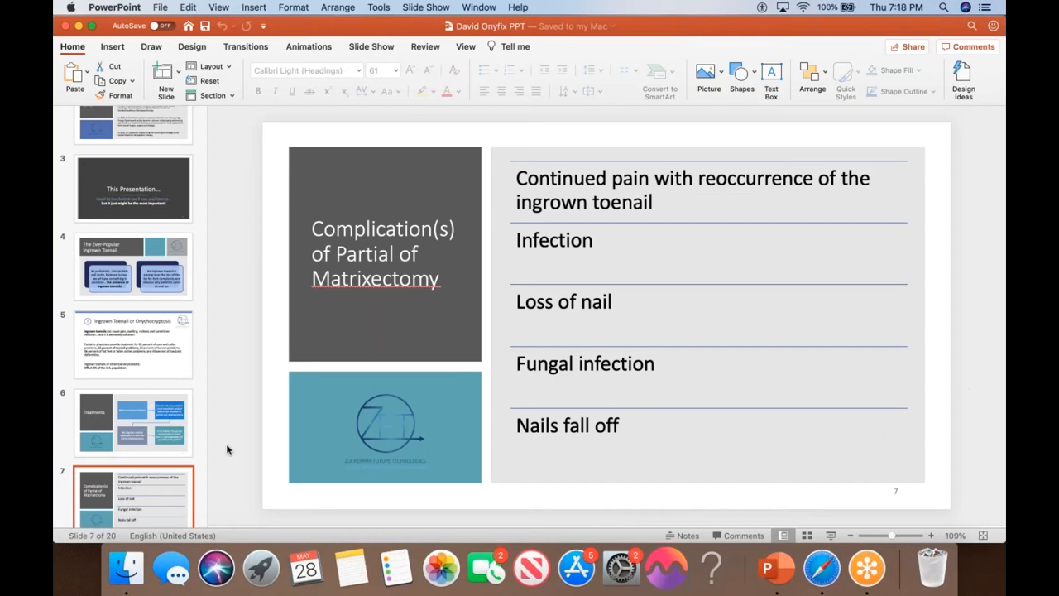
scroll(down, 3)
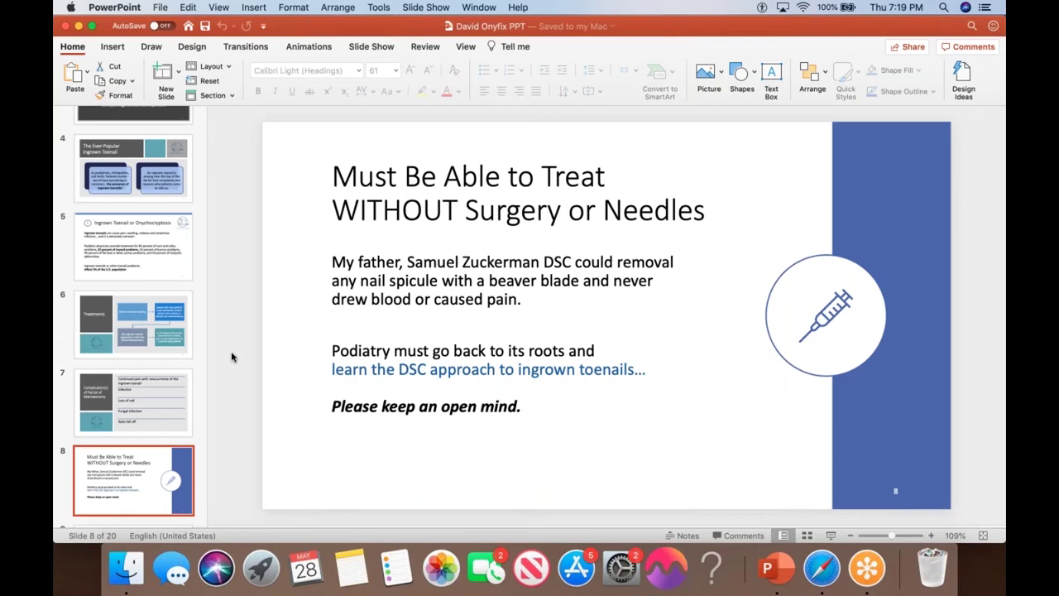
Step: Scroll the thumbnail pane down past slide 8, "Must Be Able to Treat WITHOUT Surgery or Needles"
scroll(down, 3)
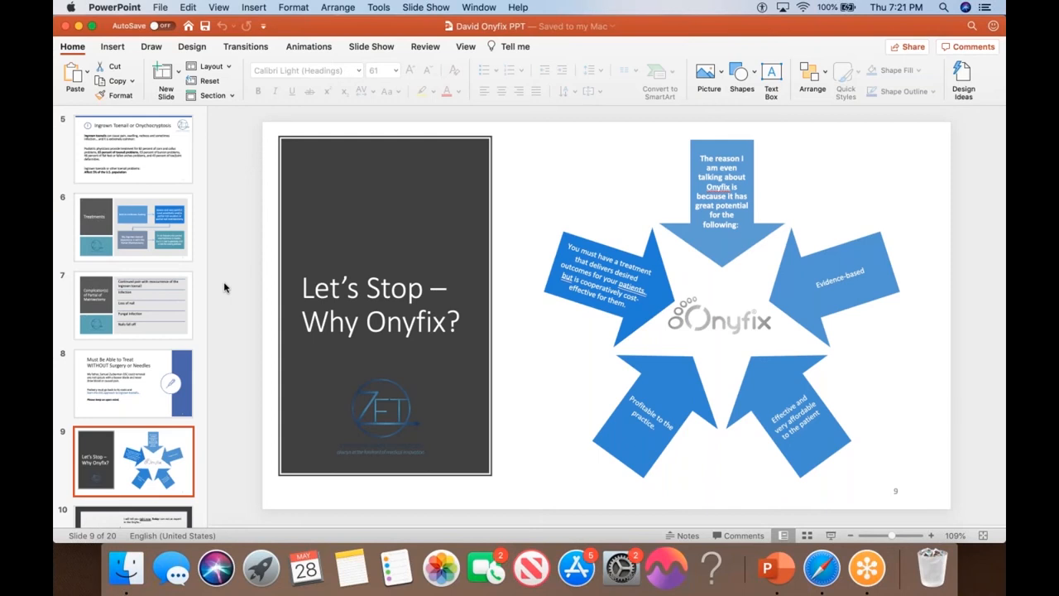
mouse_move(518, 433)
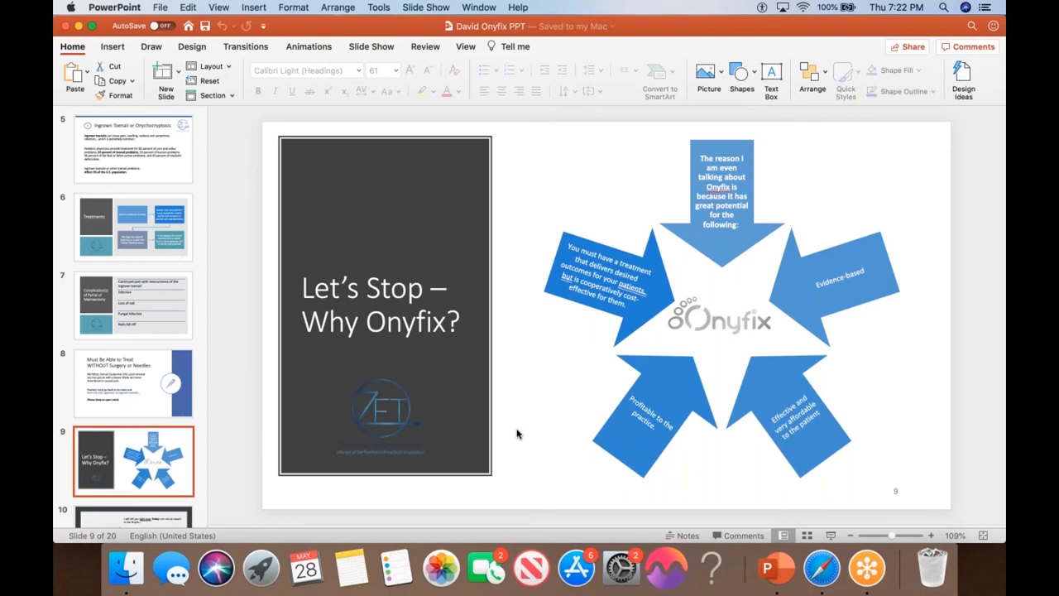
mouse_move(554, 445)
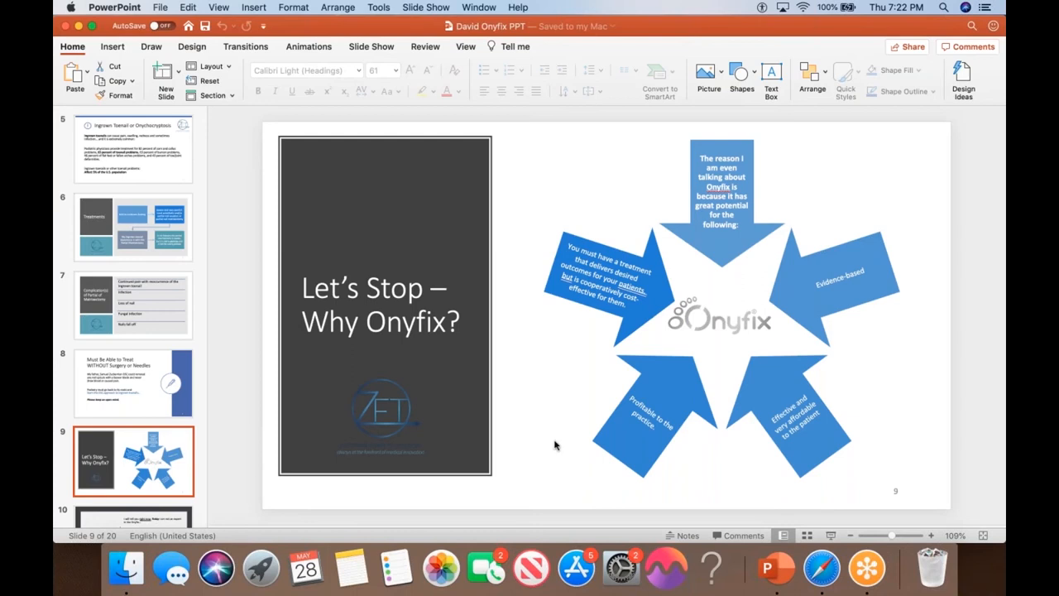
mouse_move(878, 371)
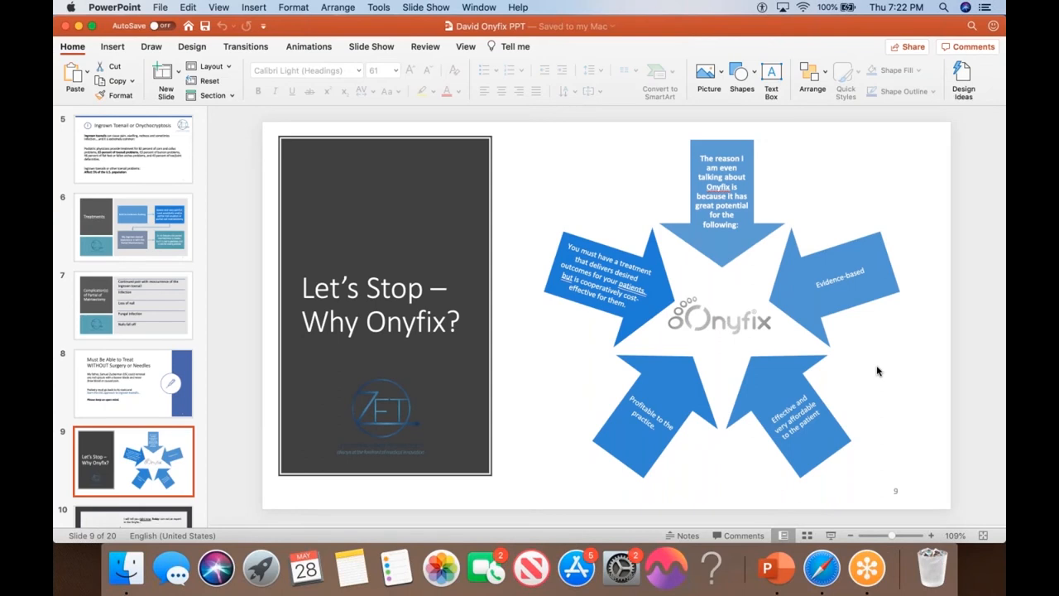
mouse_move(882, 385)
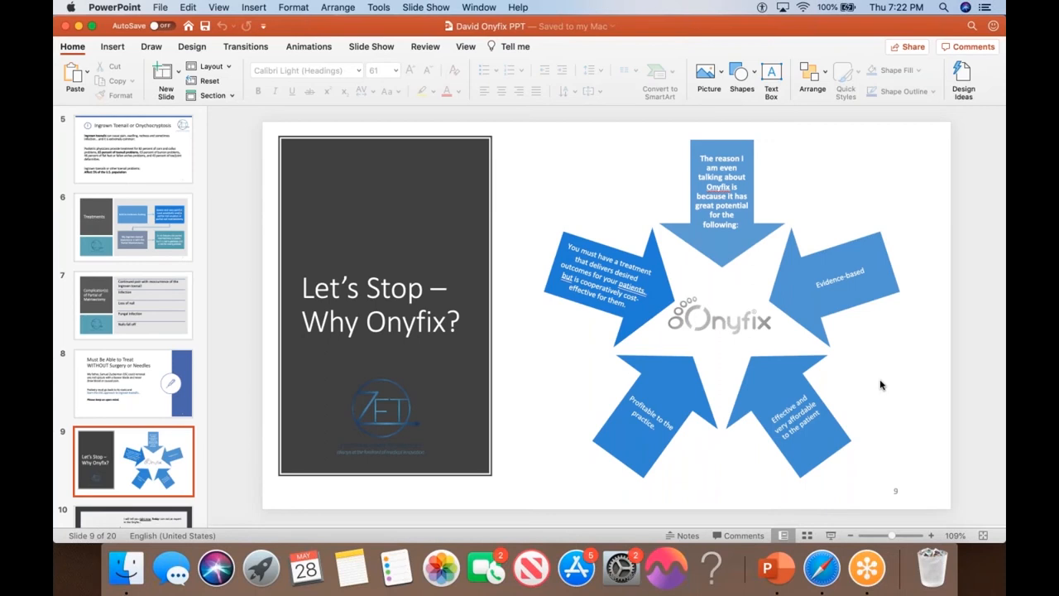
mouse_move(841, 370)
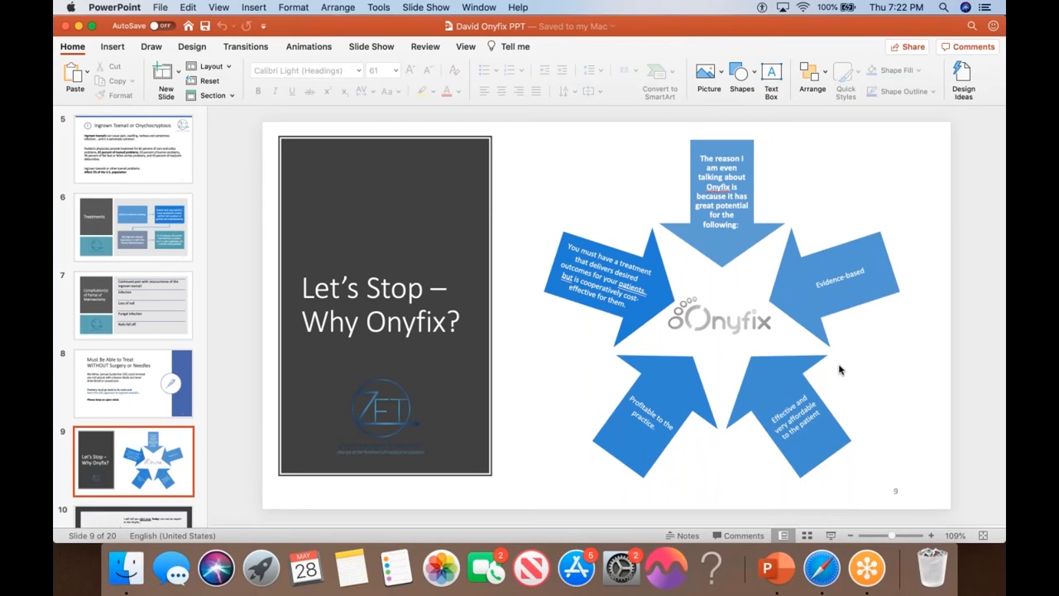
Step: Scroll the thumbnail pane down to reveal "Let's Be Real" and "Potential Indications"
scroll(down, 3)
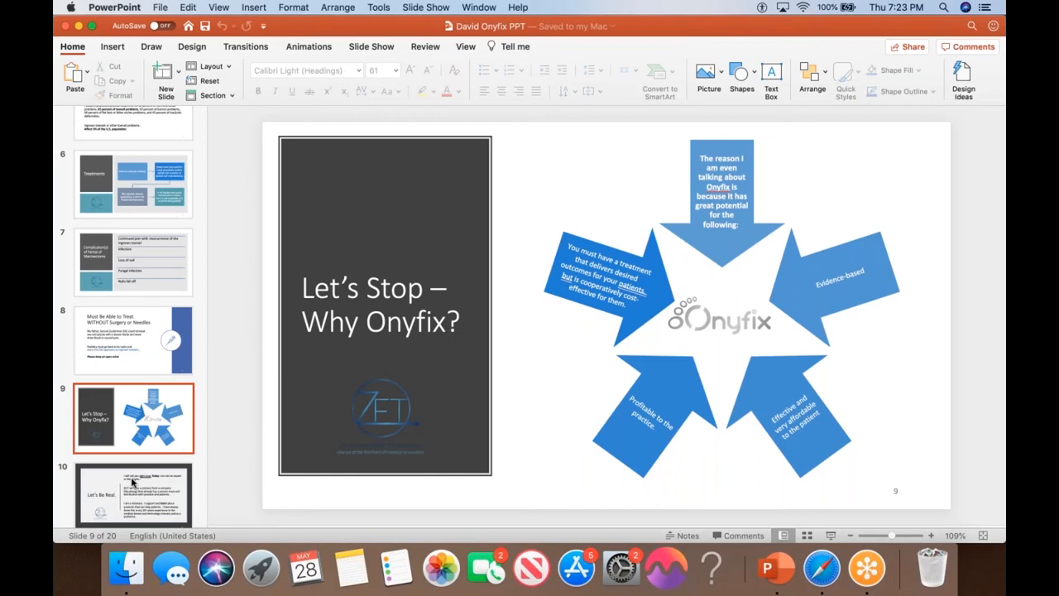
scroll(down, 3)
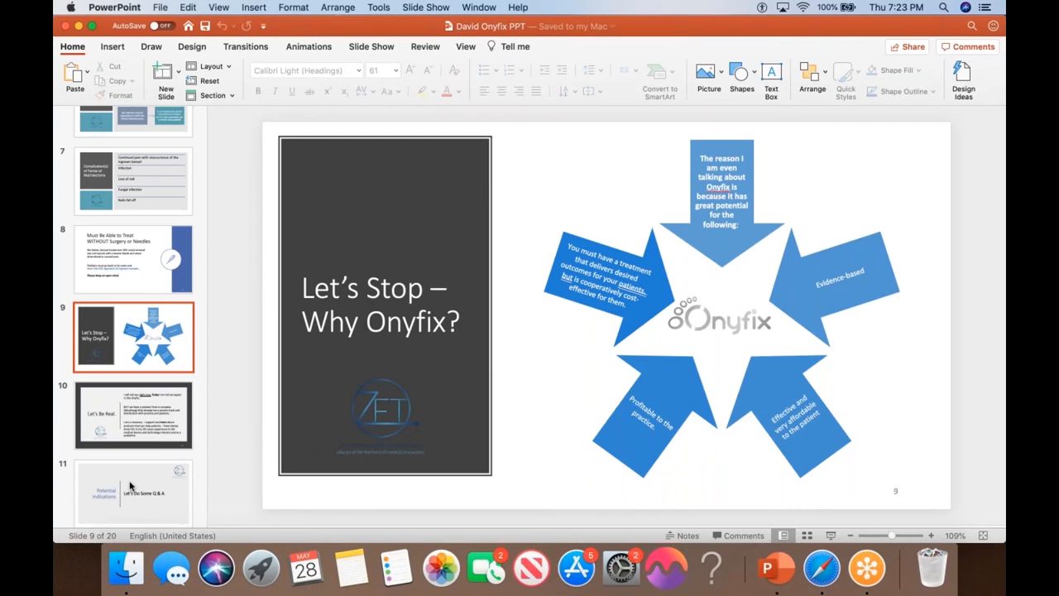
Step: Show slide 11, Potential Indications Q & A, then slide 12, Ideal Onyfix Patient Type
click(132, 493)
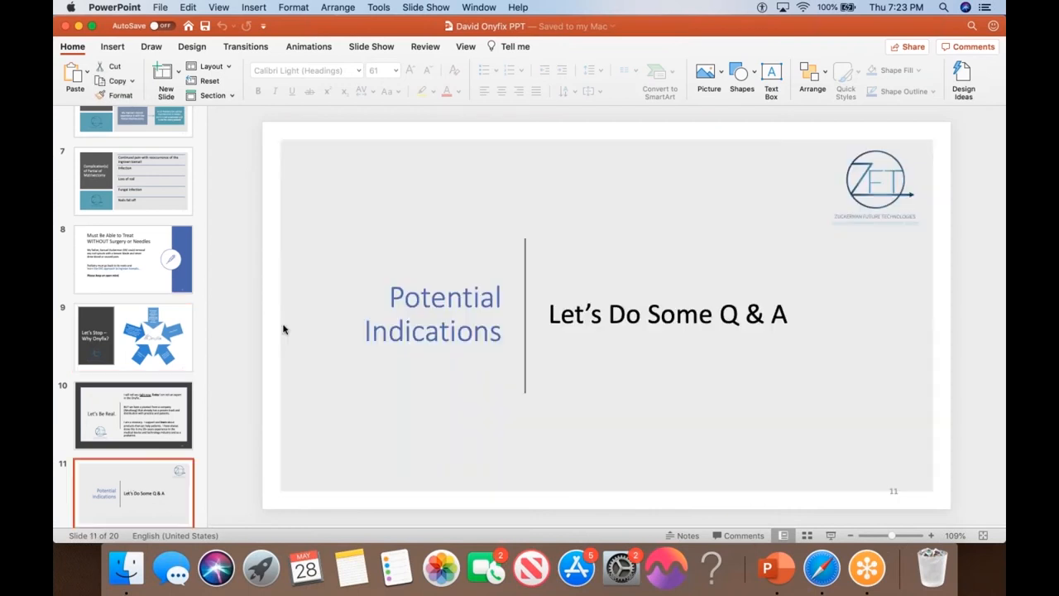
mouse_move(333, 306)
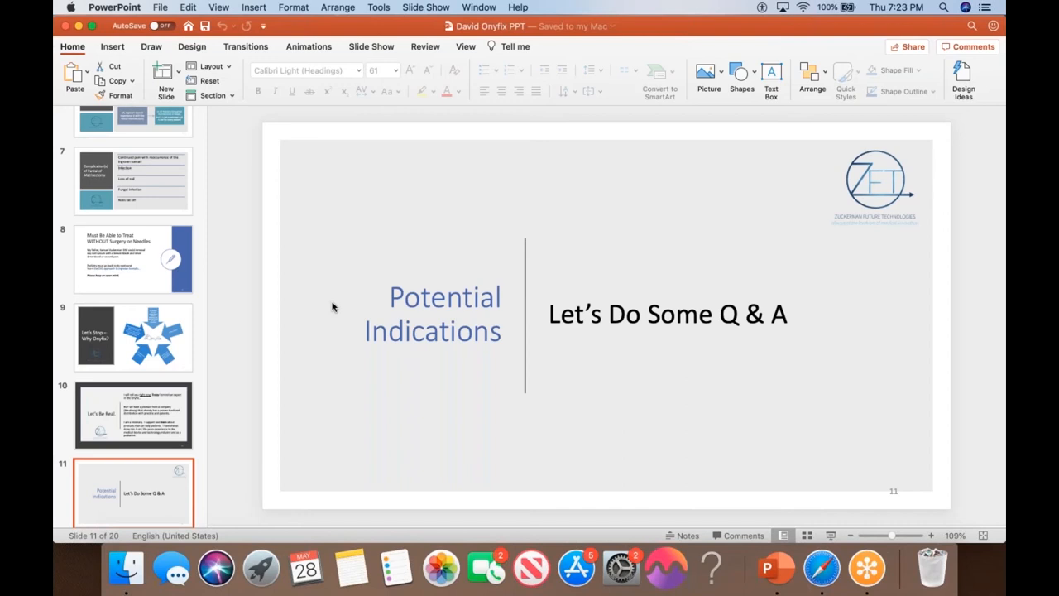
scroll(down, 3)
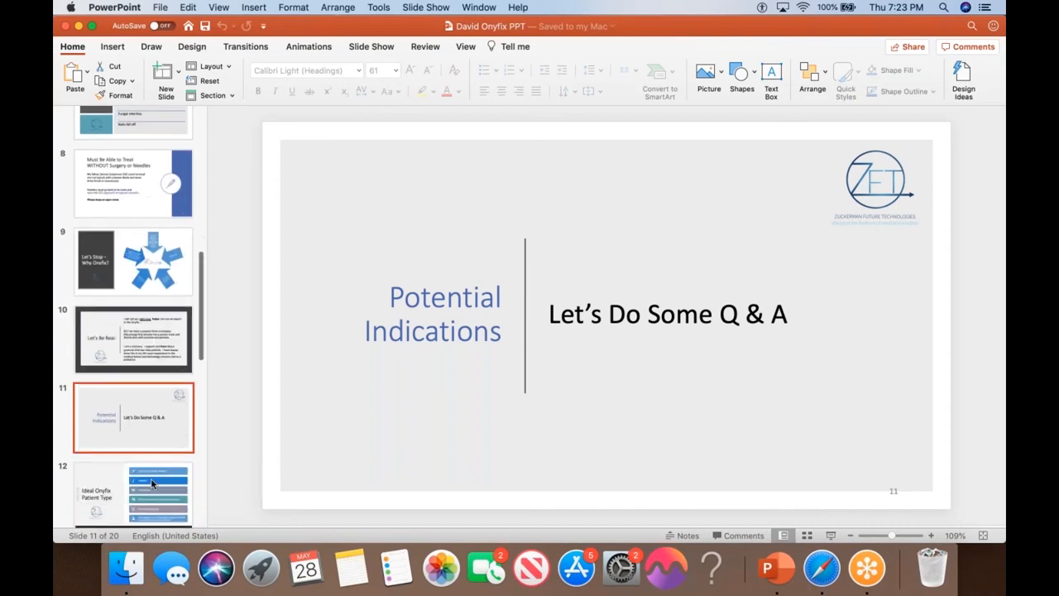
click(157, 493)
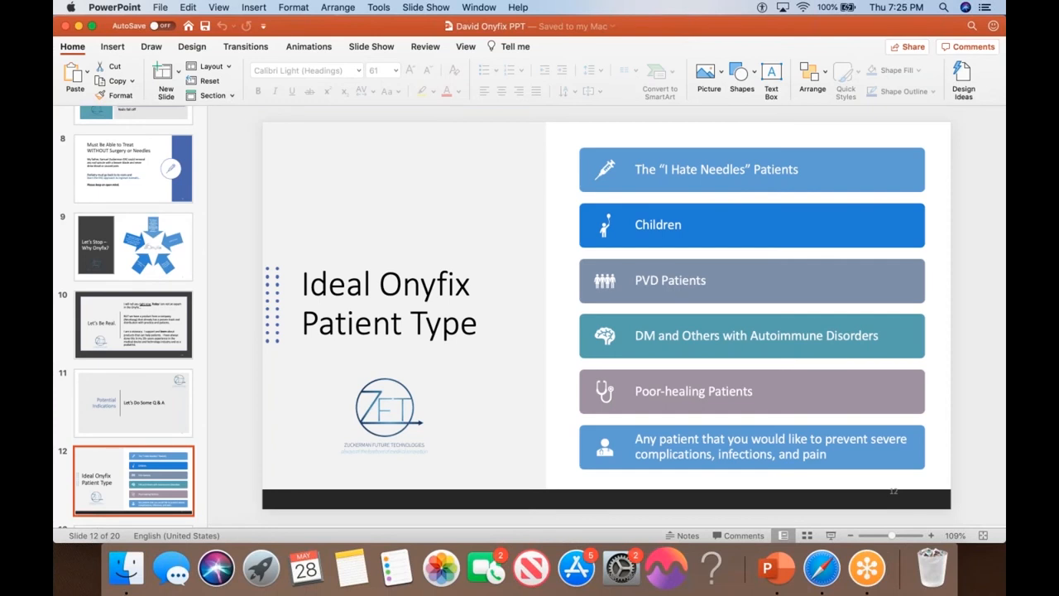
Step: Show slide 13, "My Onyfix Vision for You"
scroll(down, 3)
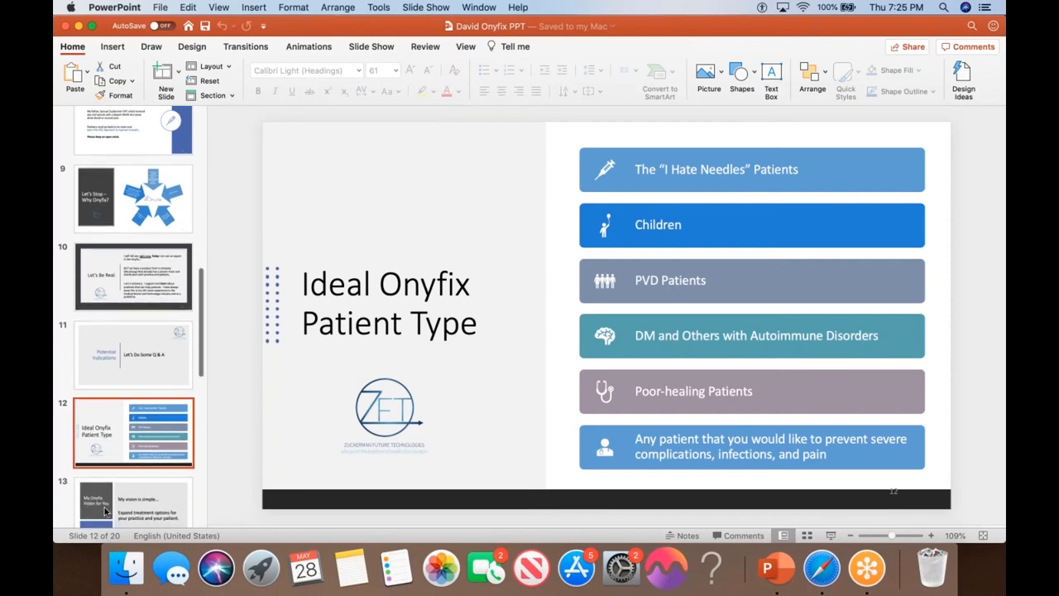
click(133, 500)
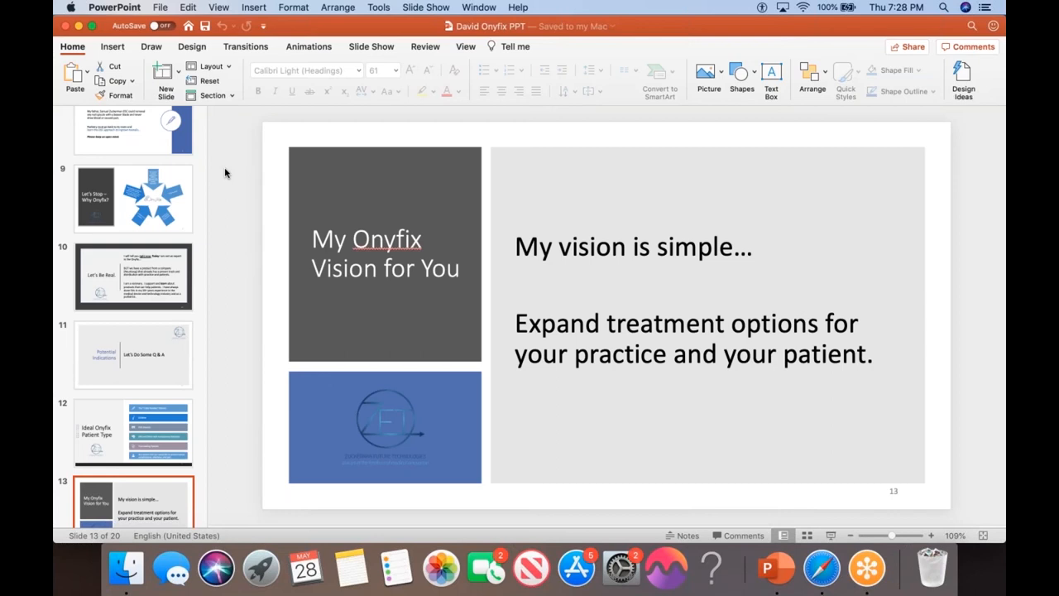
mouse_move(219, 172)
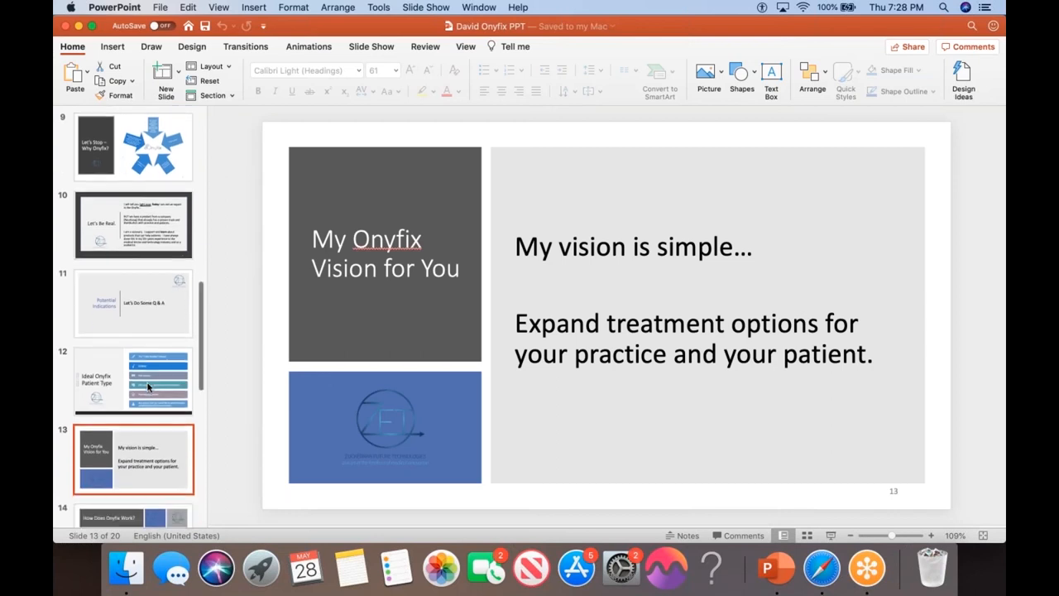
mouse_move(149, 461)
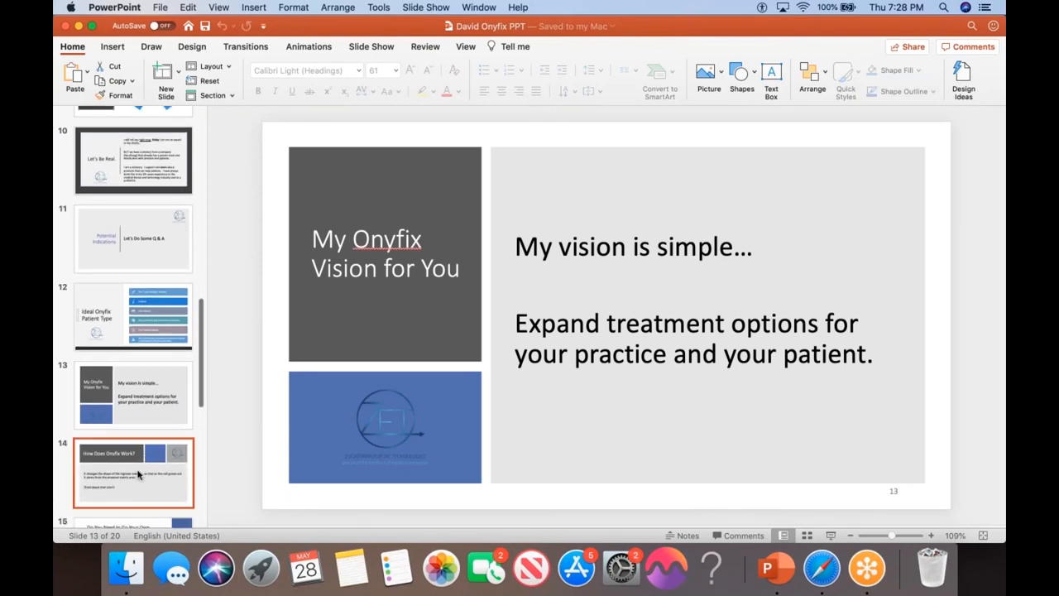
Step: Show slide 14, How Does Onyfix Work?, then slide 15, "Do You Need to Do Your Own Studies?"
click(132, 472)
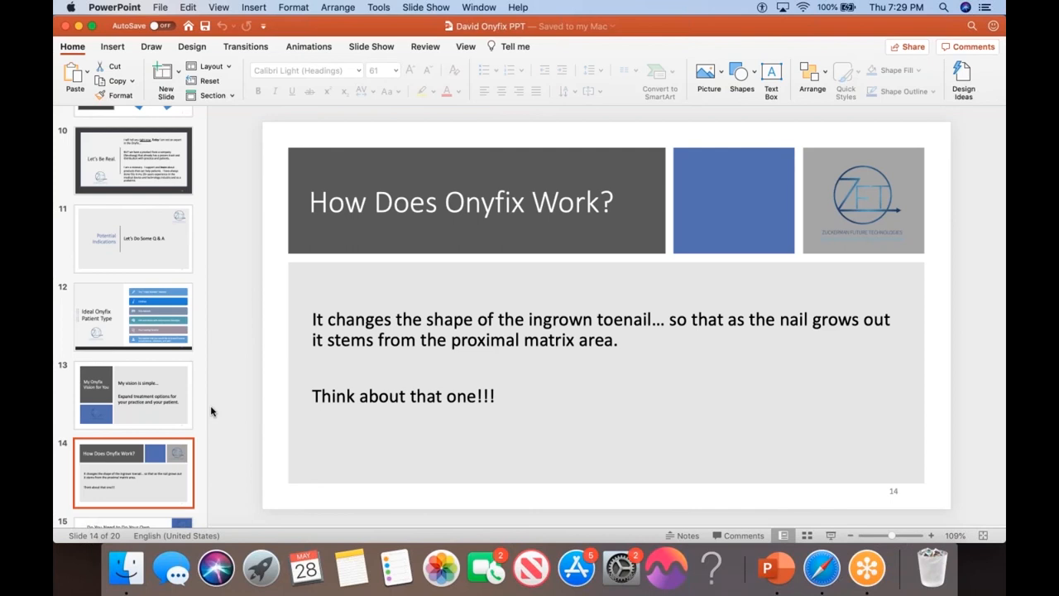
click(132, 453)
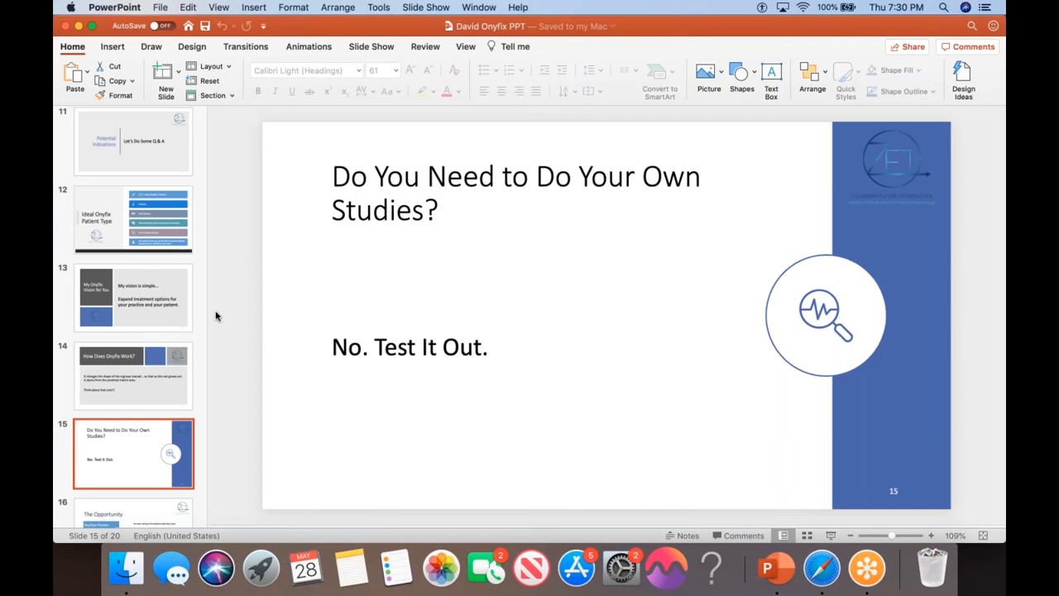
mouse_move(214, 318)
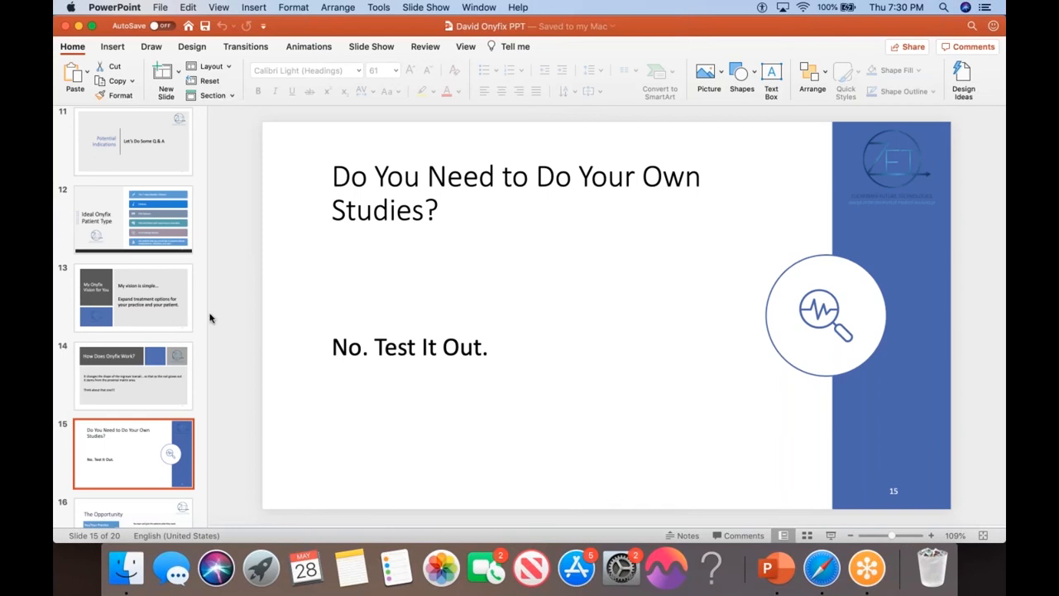
mouse_move(177, 383)
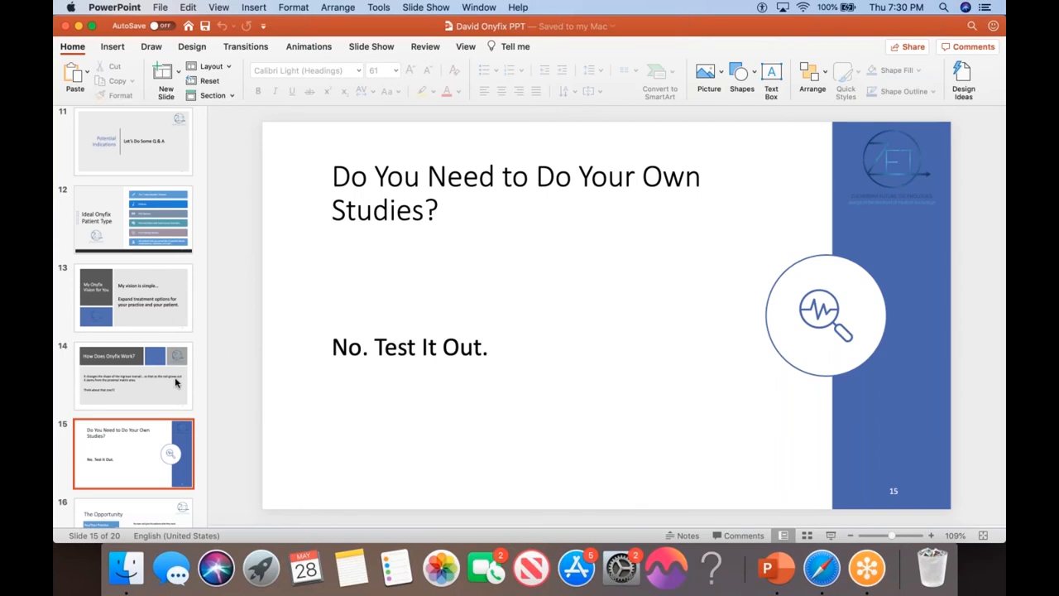
Step: Advance to slide 16, The Opportunity, linking practice, ZFT, Onyfix and patient
scroll(down, 3)
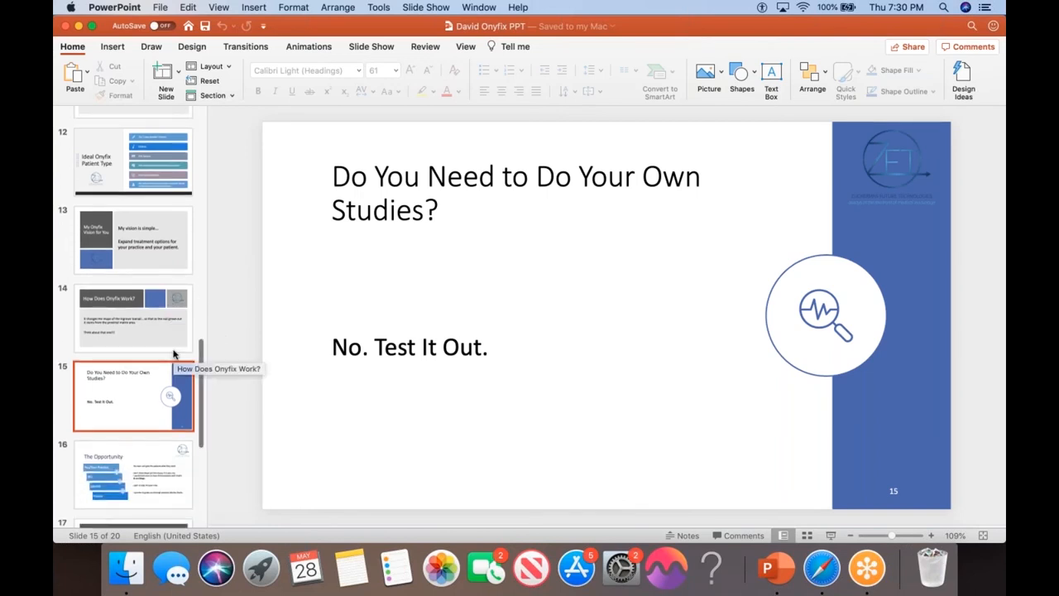
click(133, 430)
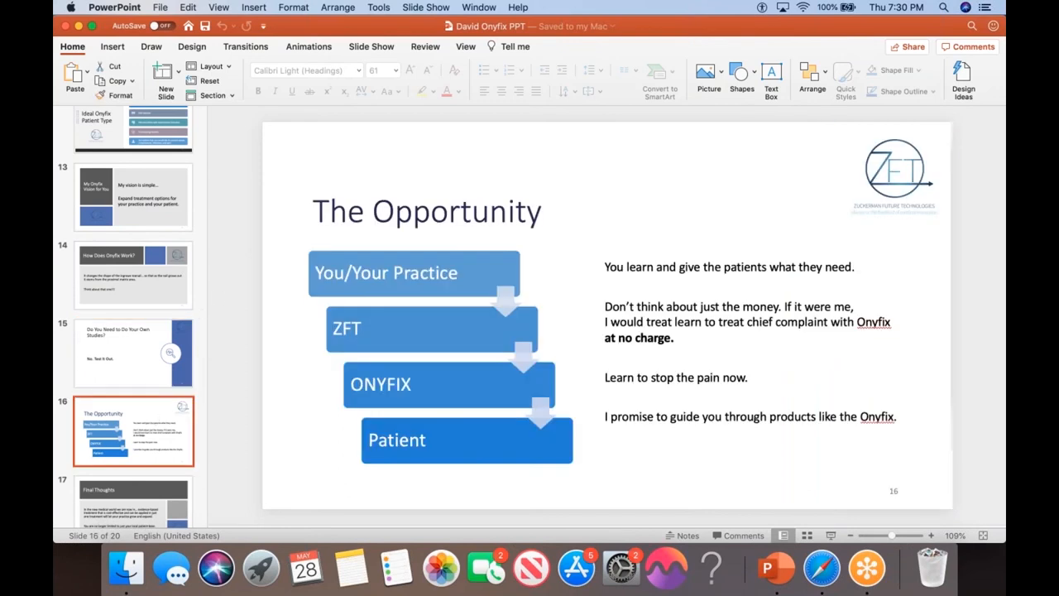
mouse_move(217, 297)
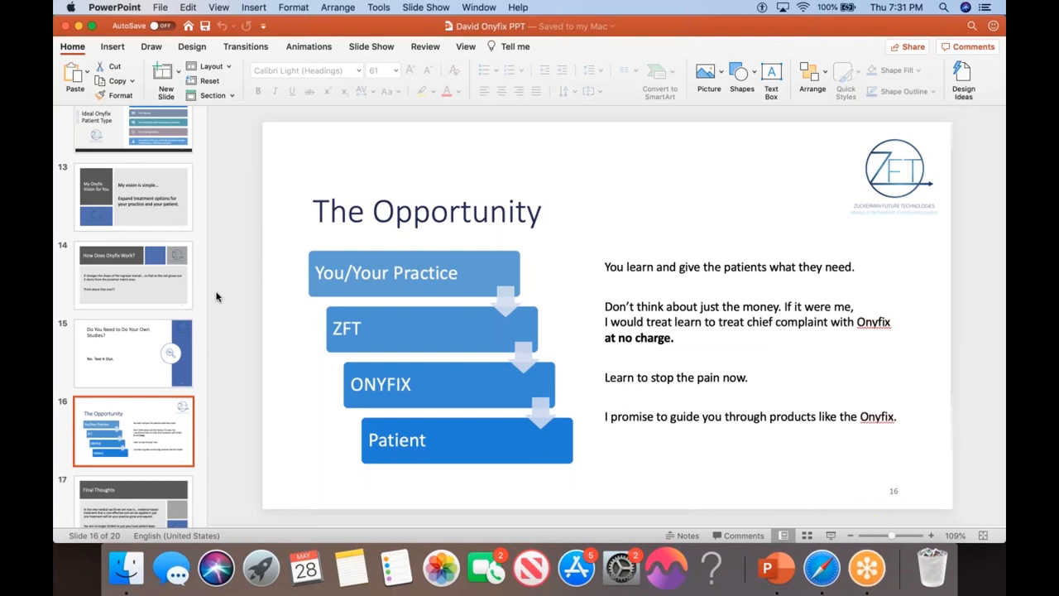
mouse_move(159, 433)
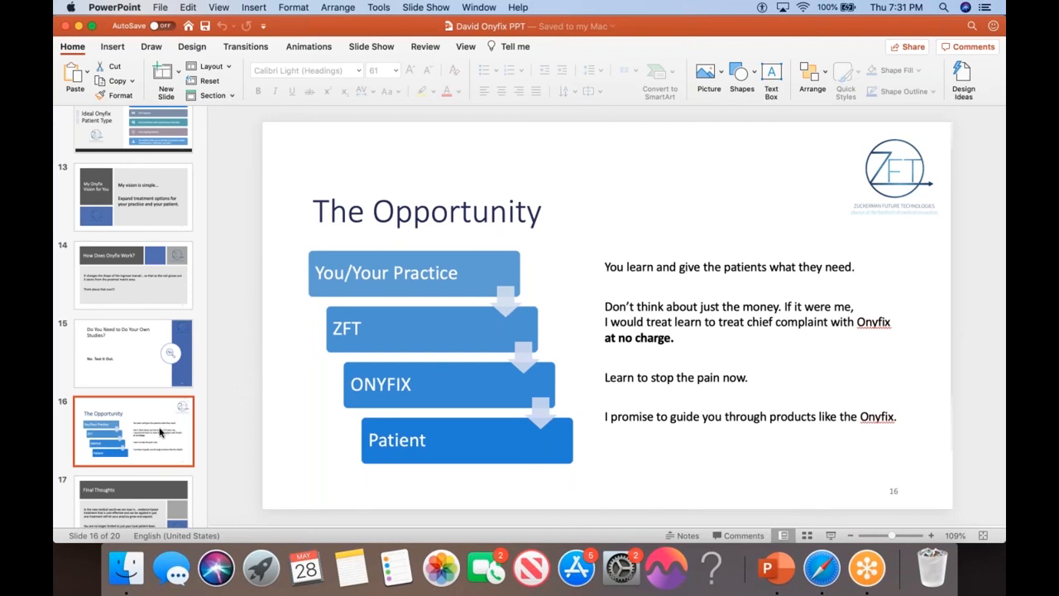
Step: Move on to the Final Thoughts slide on the way to slide 19
scroll(down, 3)
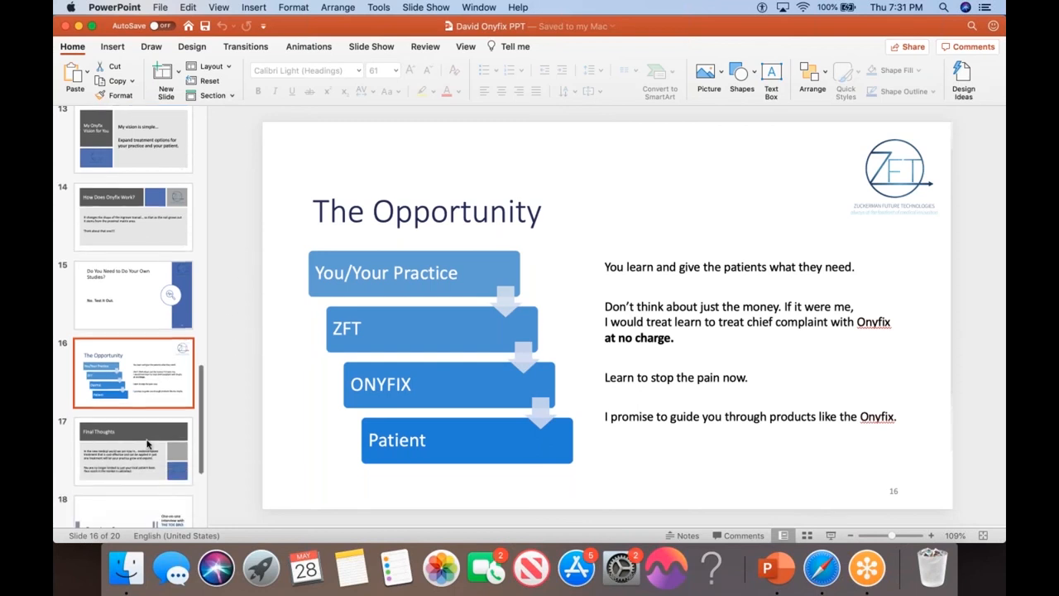
click(133, 451)
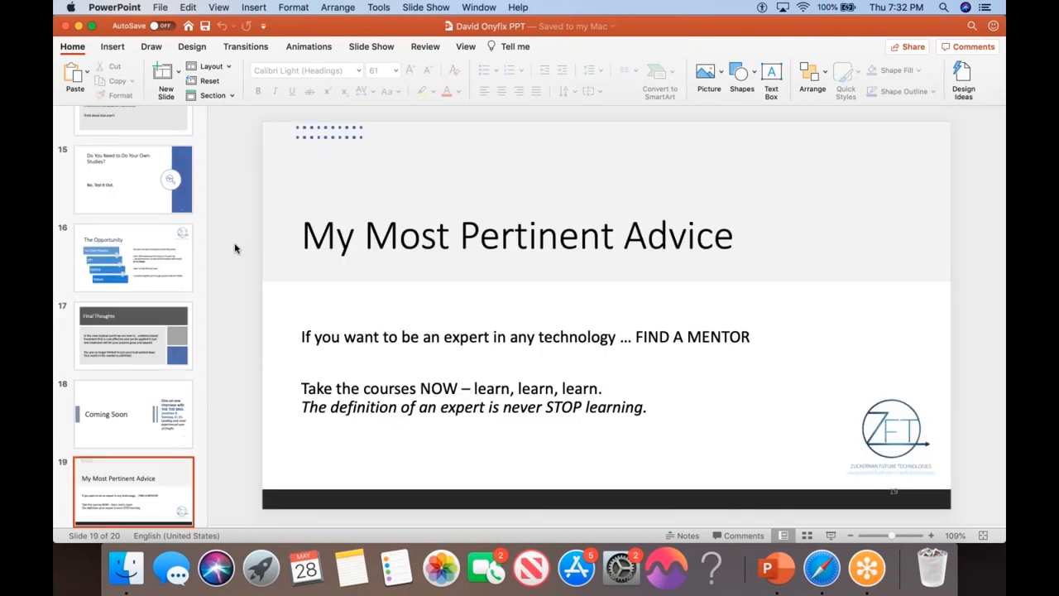
click(133, 413)
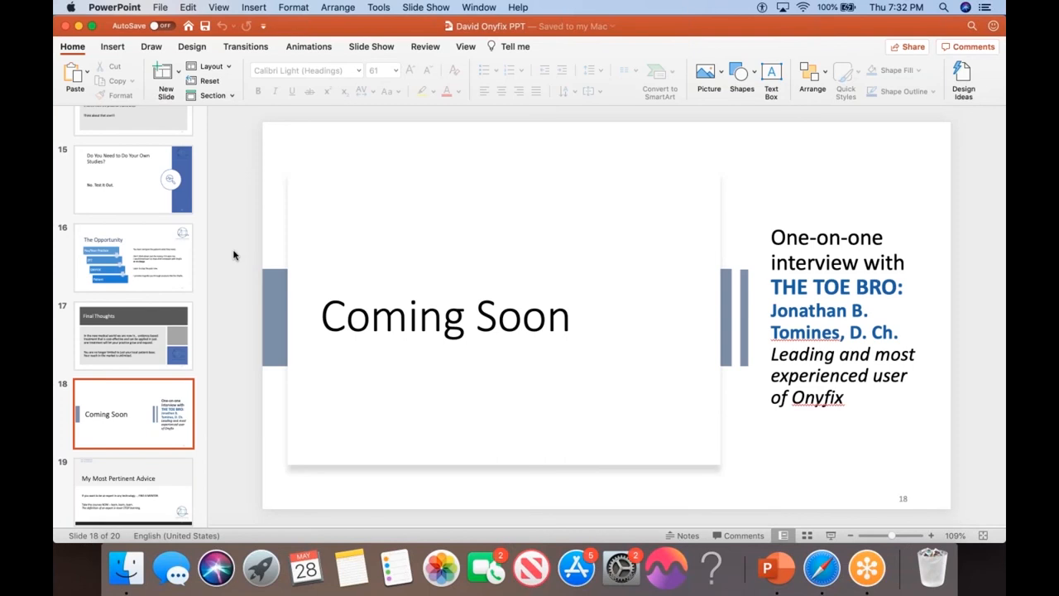
mouse_move(137, 354)
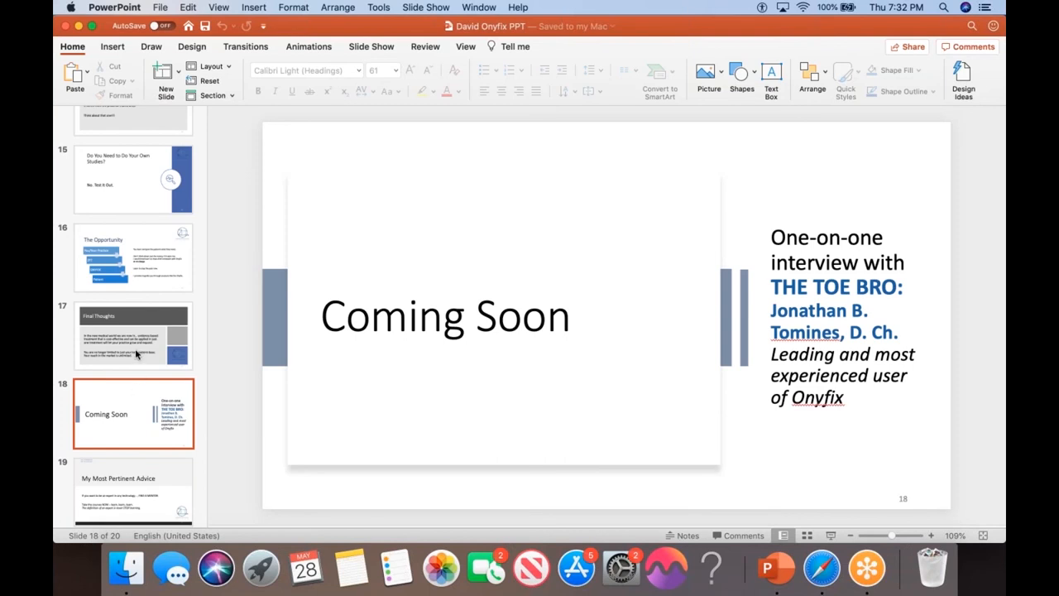
click(132, 335)
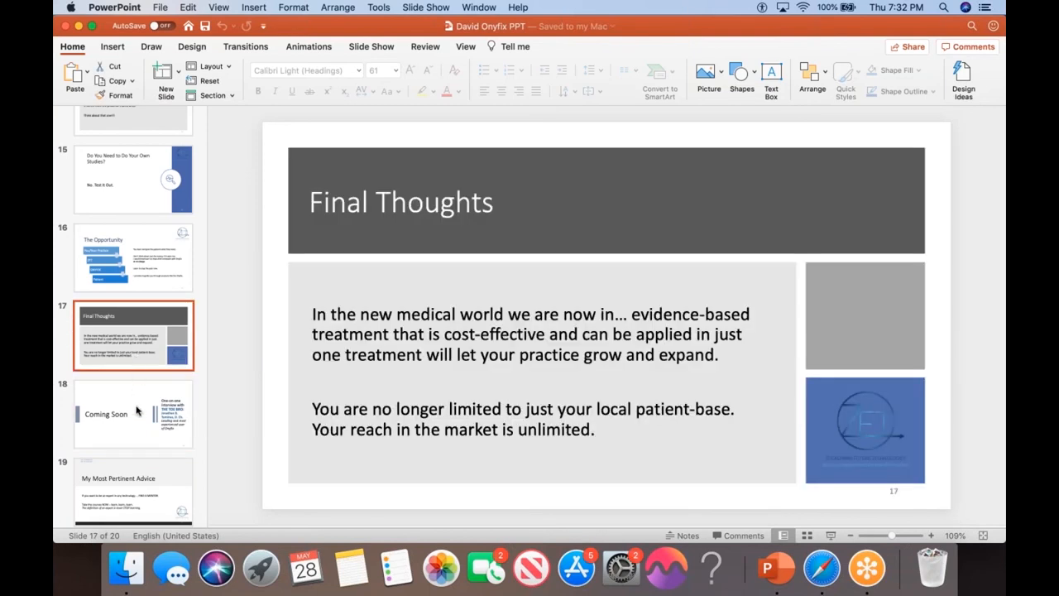
click(133, 413)
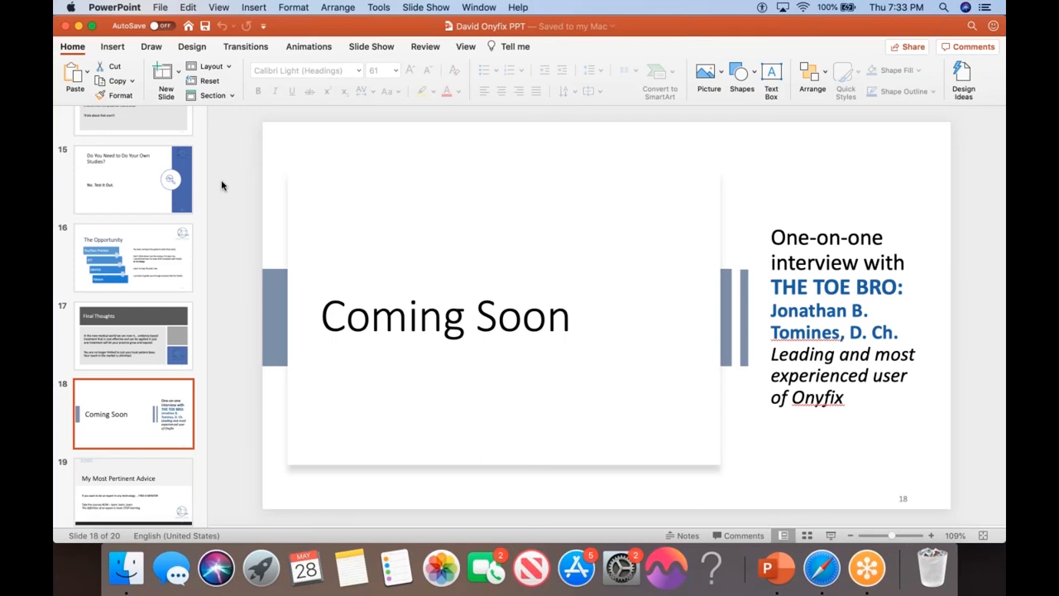
mouse_move(231, 361)
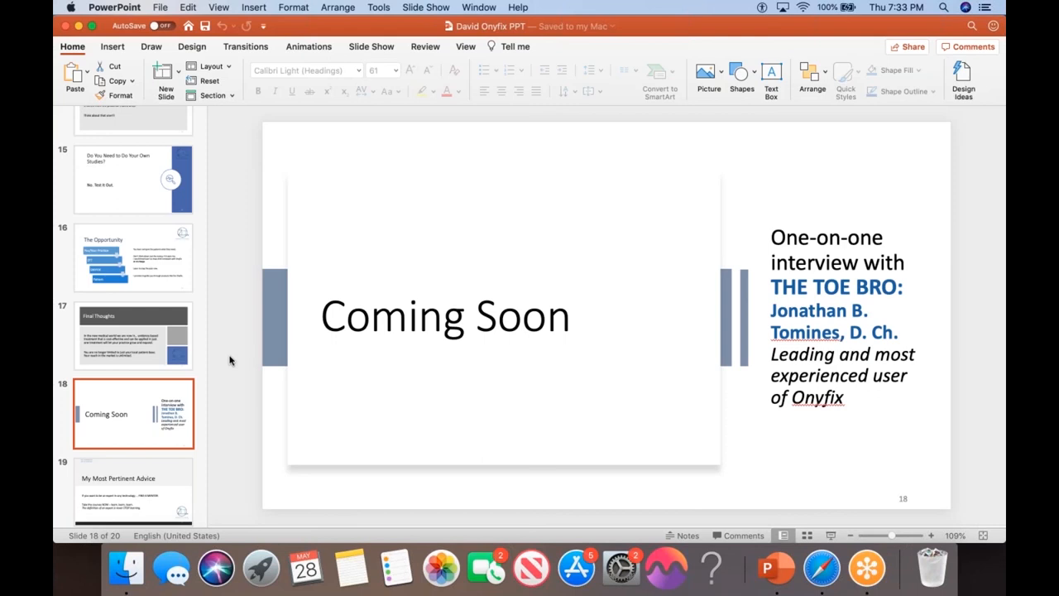
click(133, 491)
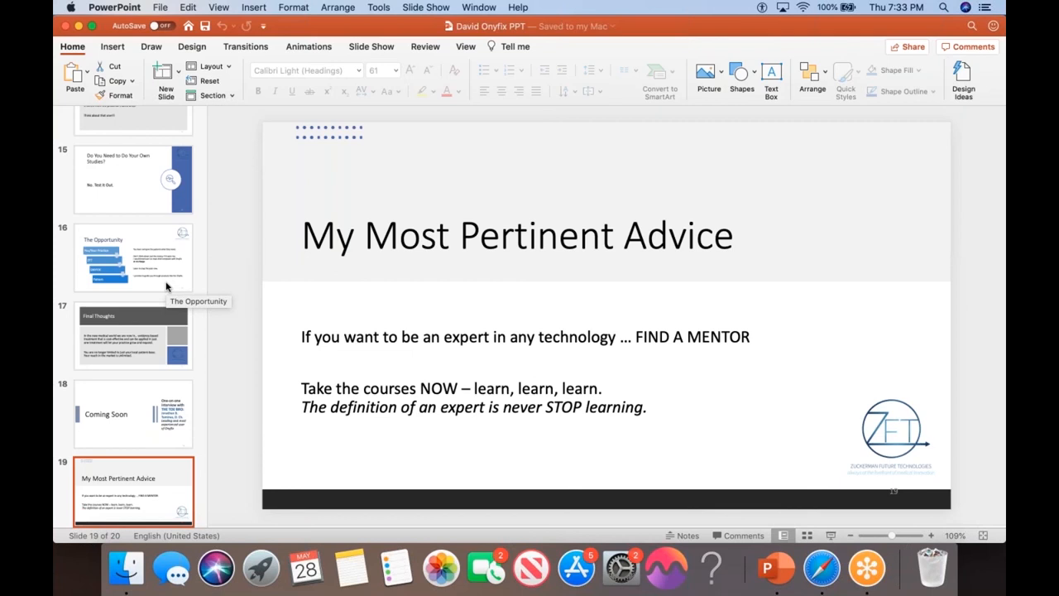
mouse_move(166, 286)
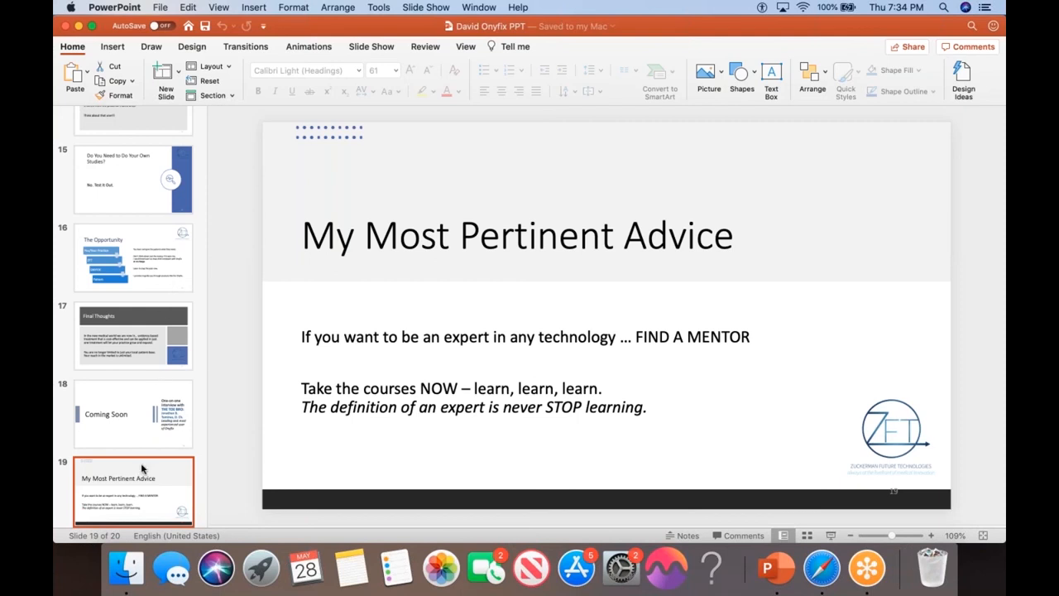
mouse_move(204, 381)
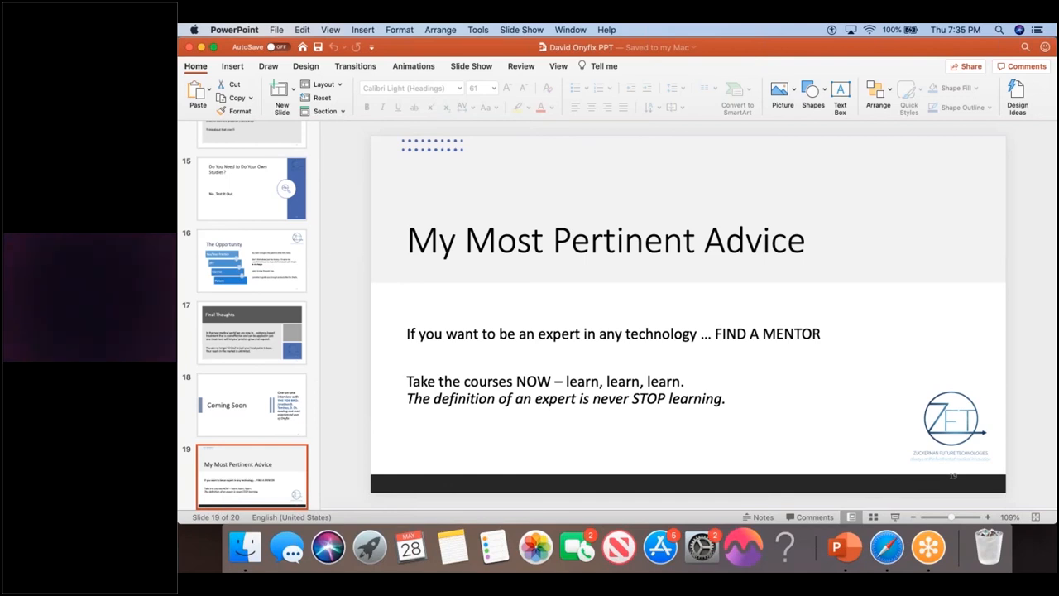
mouse_move(274, 406)
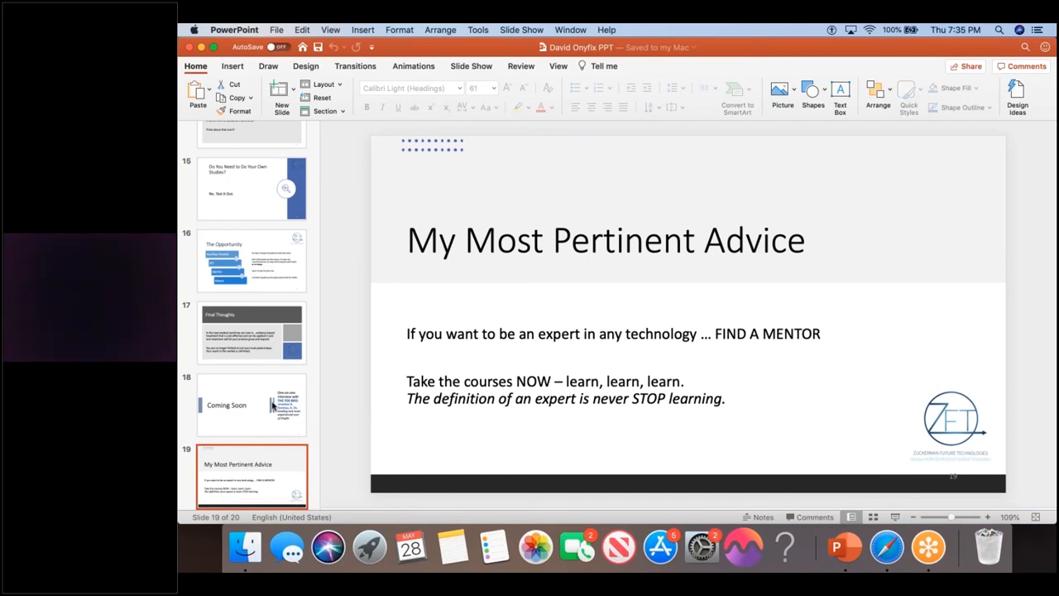
Step: Show slide 20, Special Offer!, then jump back to slide 10, Let's Be Real
click(252, 475)
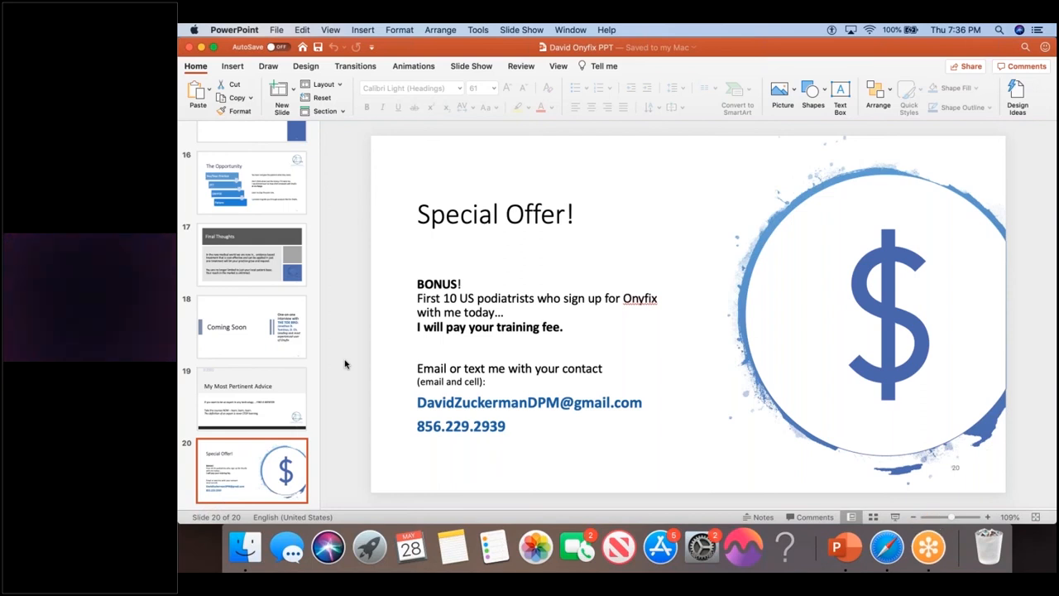
mouse_move(546, 364)
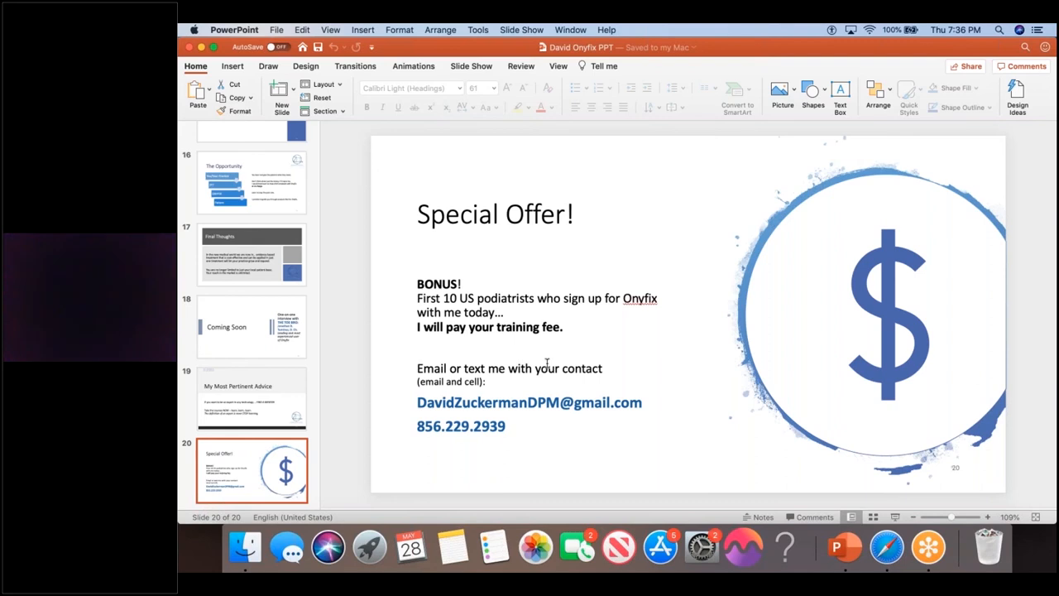
mouse_move(617, 280)
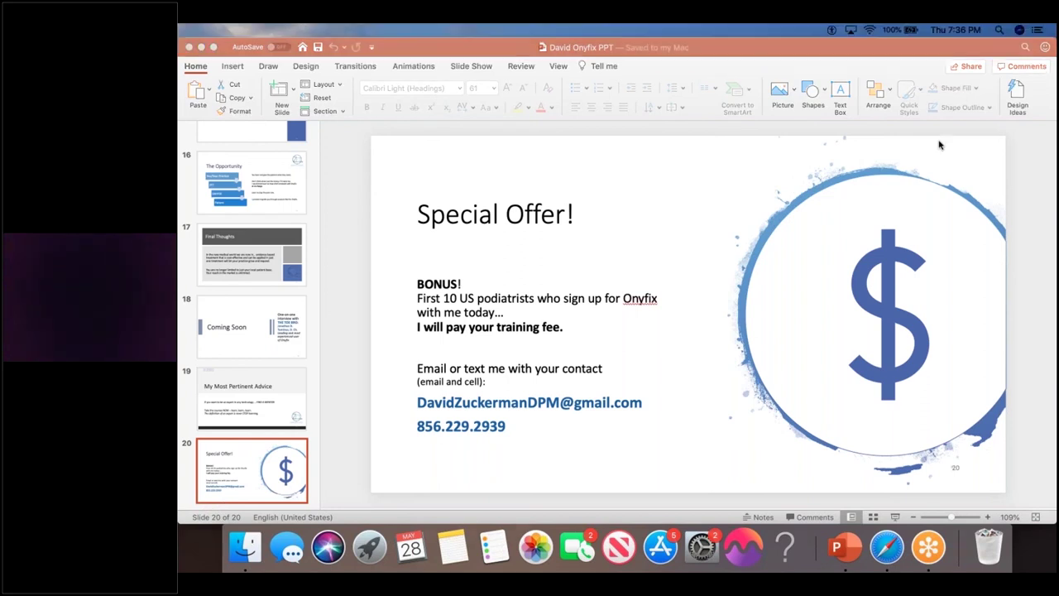
mouse_move(900, 312)
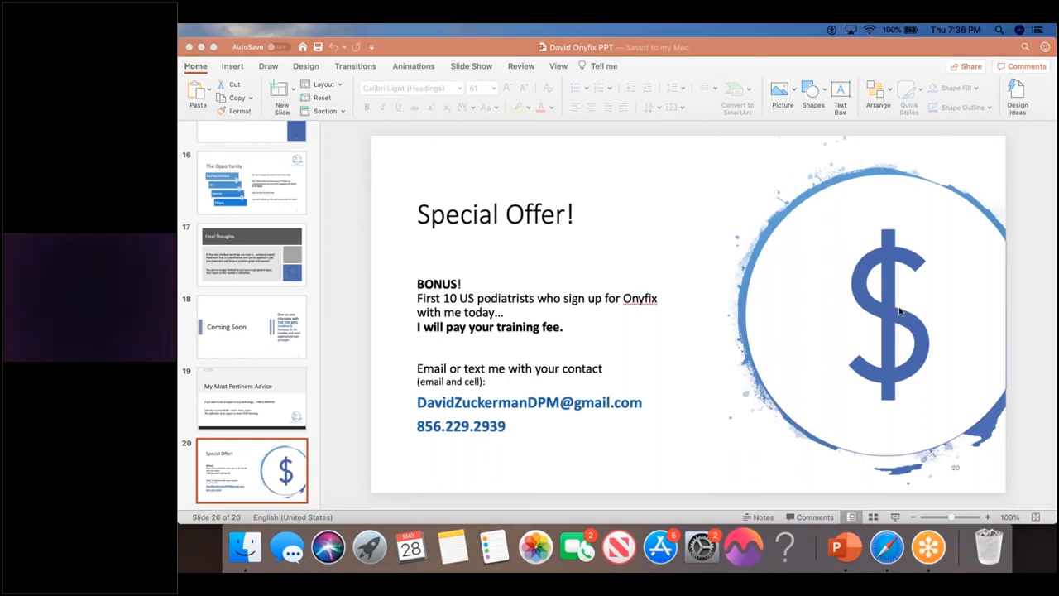
mouse_move(785, 257)
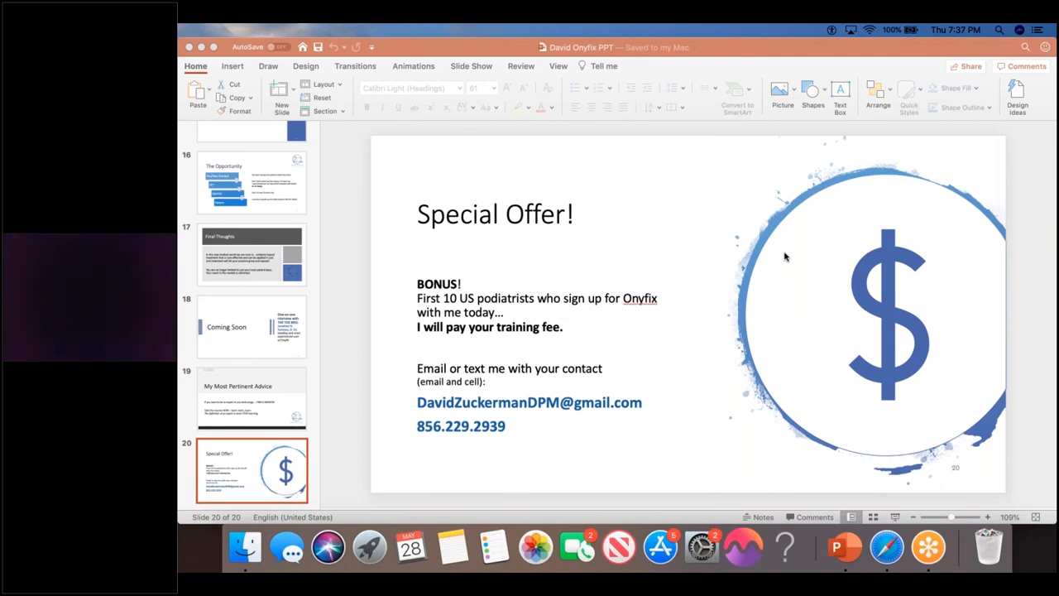
mouse_move(240, 196)
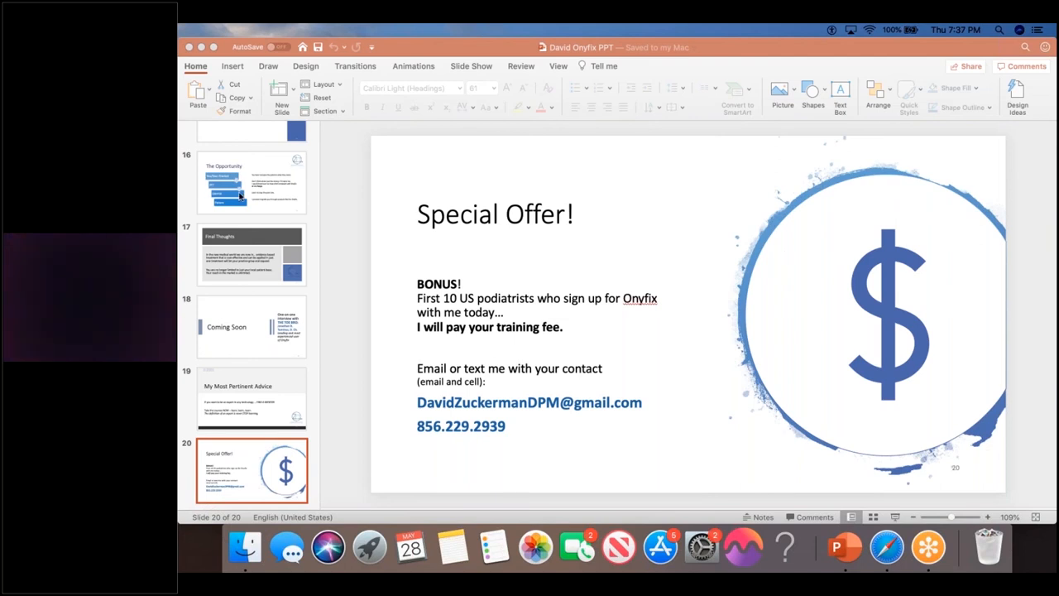
scroll(up, 3)
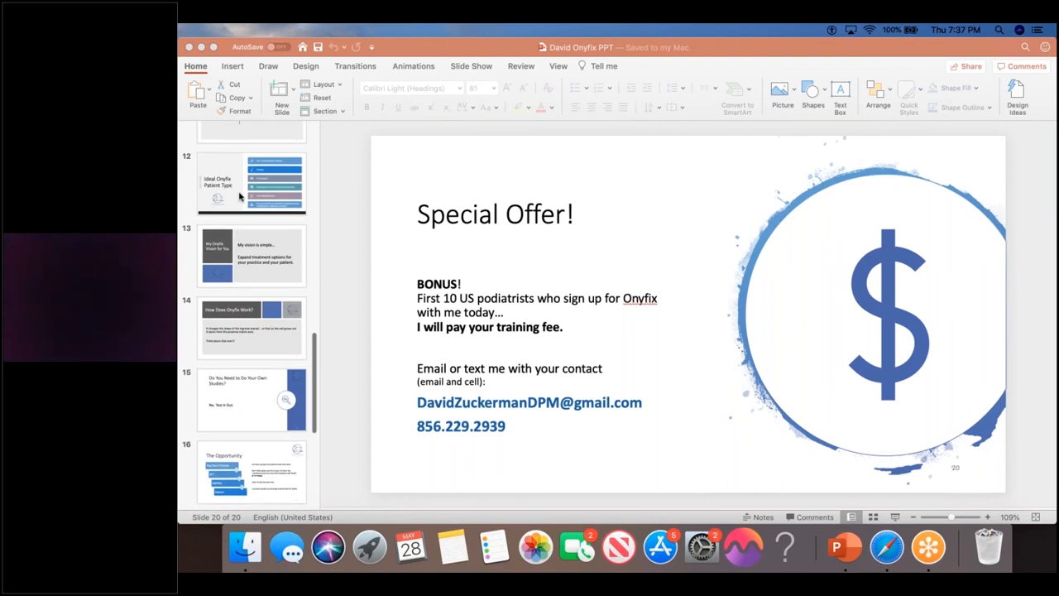
scroll(up, 3)
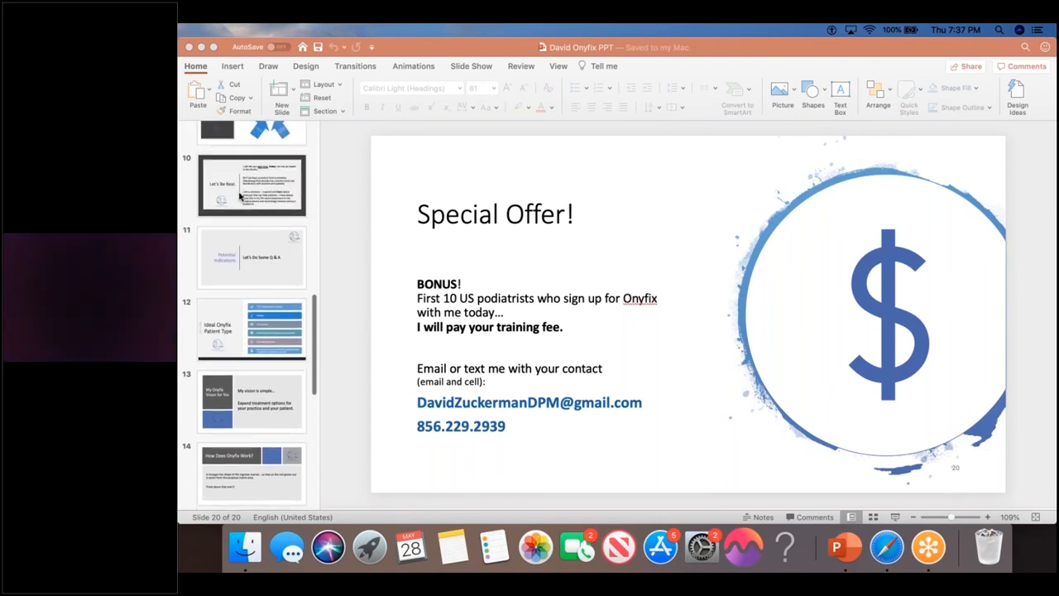
click(251, 186)
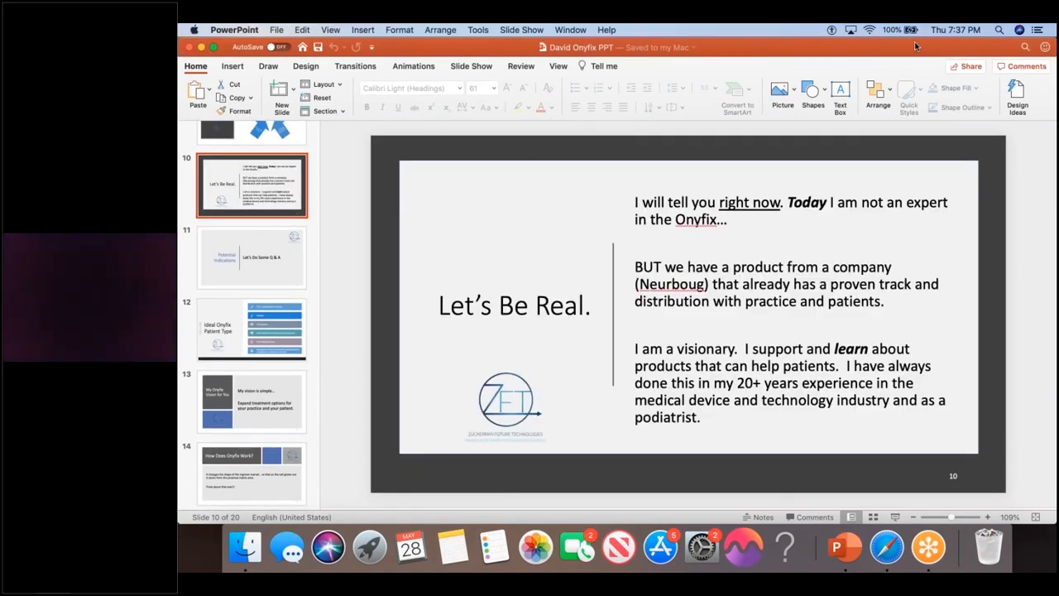